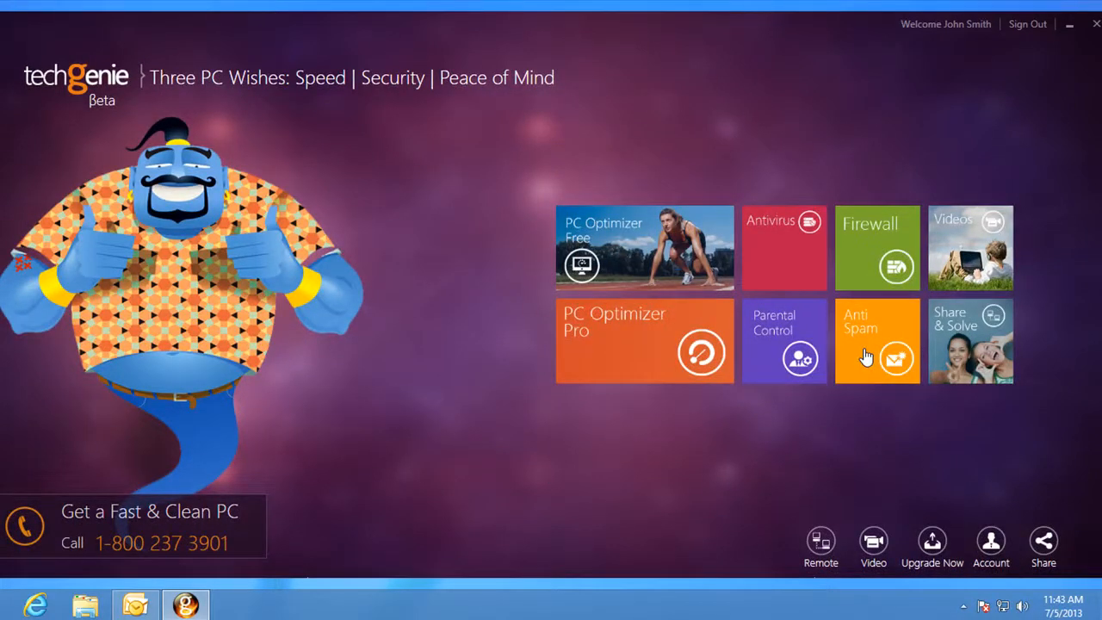
Open the Anti Spam tile to reach General Settings with the filter switched on.
left_click(877, 340)
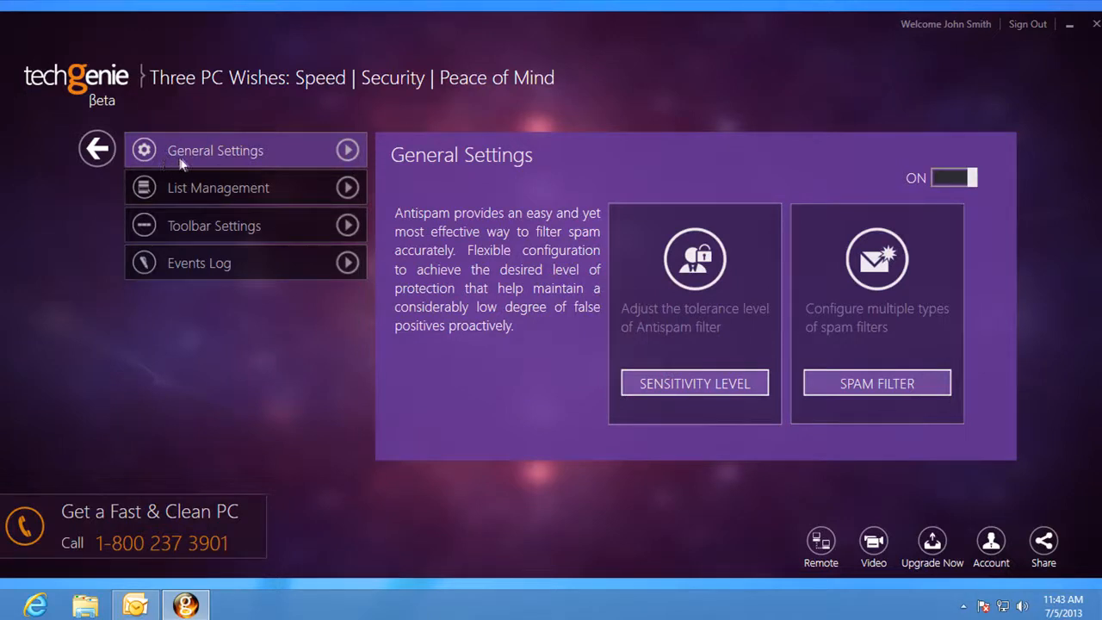
mouse_move(264, 164)
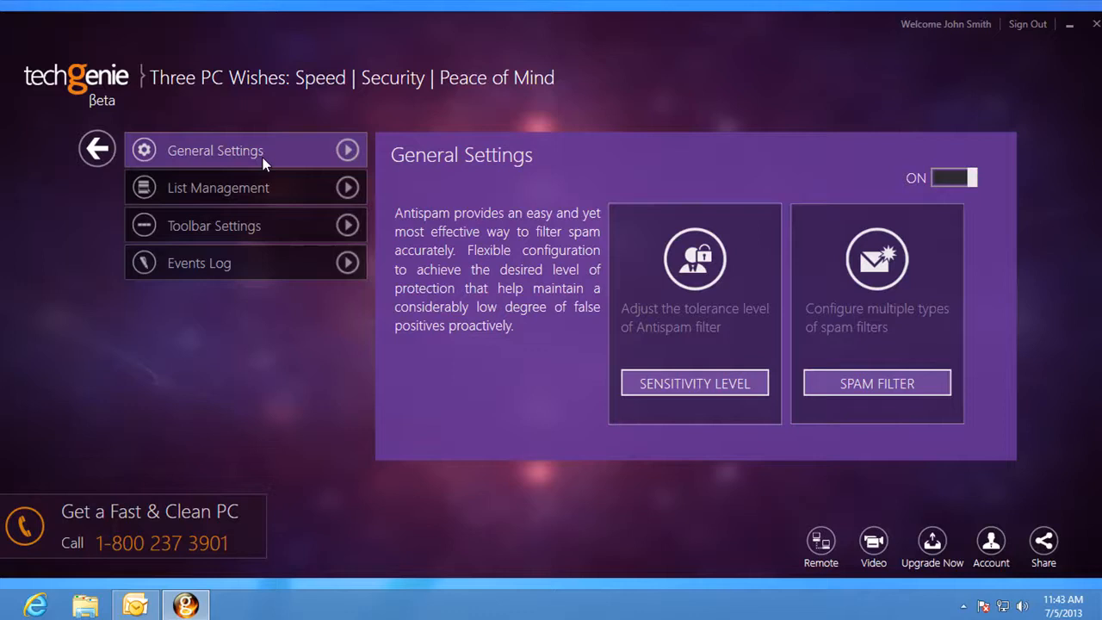
mouse_move(670, 385)
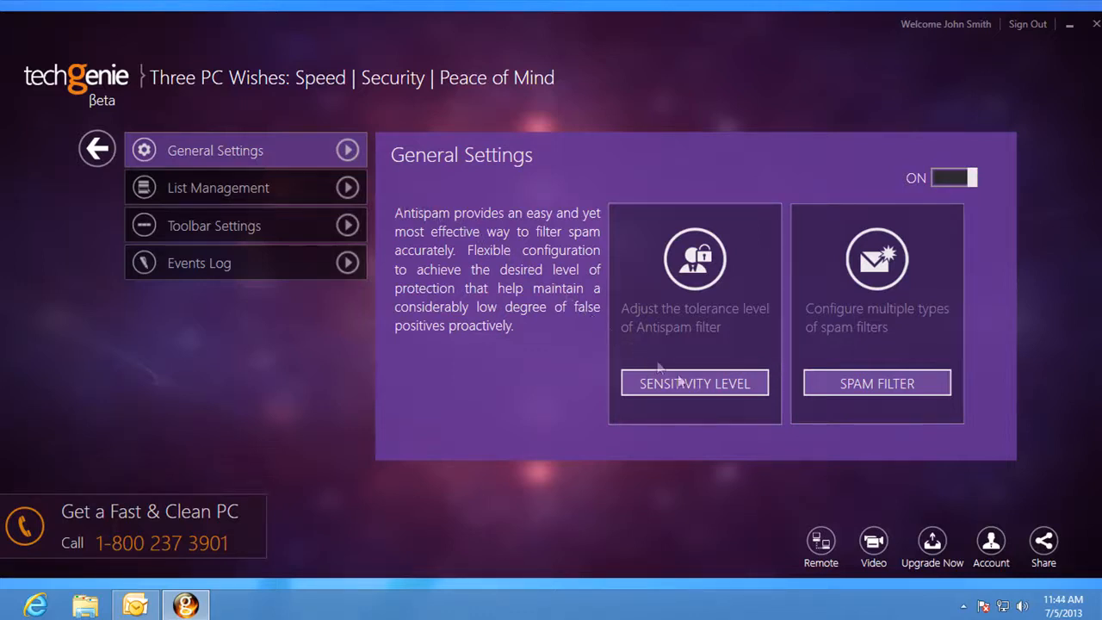
Try the Aggressive and Normal sensitivity levels, then settle on Permissive.
left_click(694, 382)
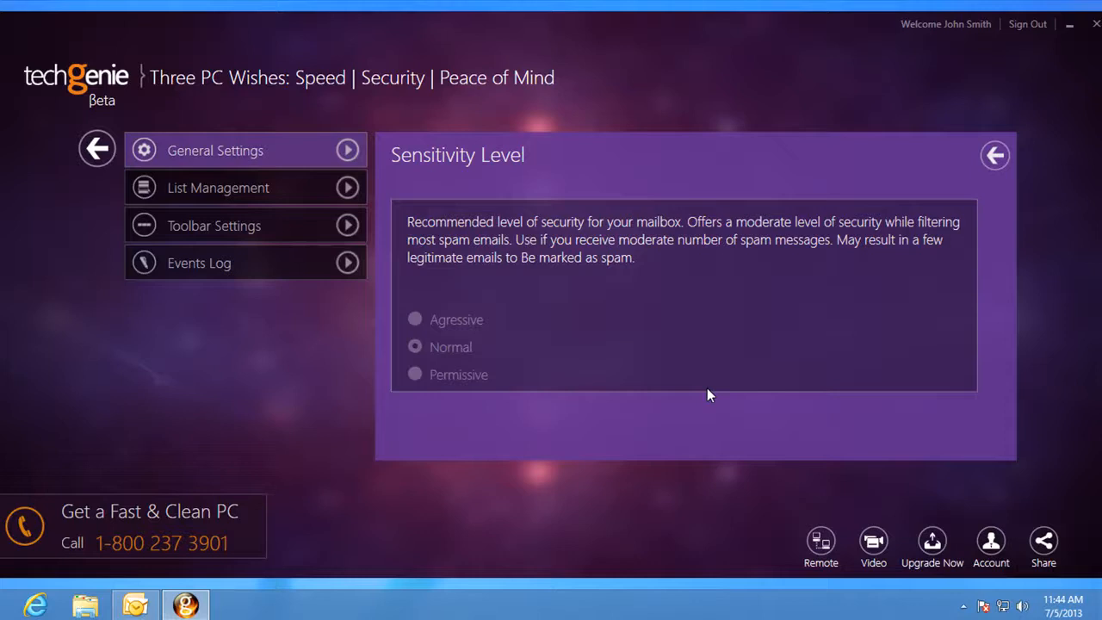
mouse_move(424, 325)
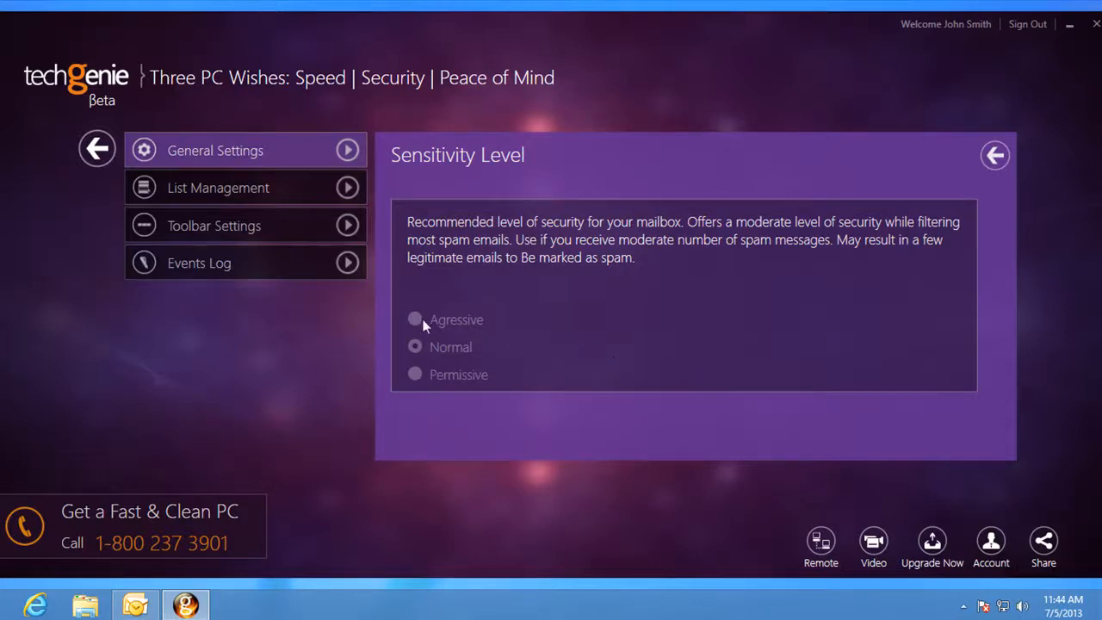
left_click(415, 319)
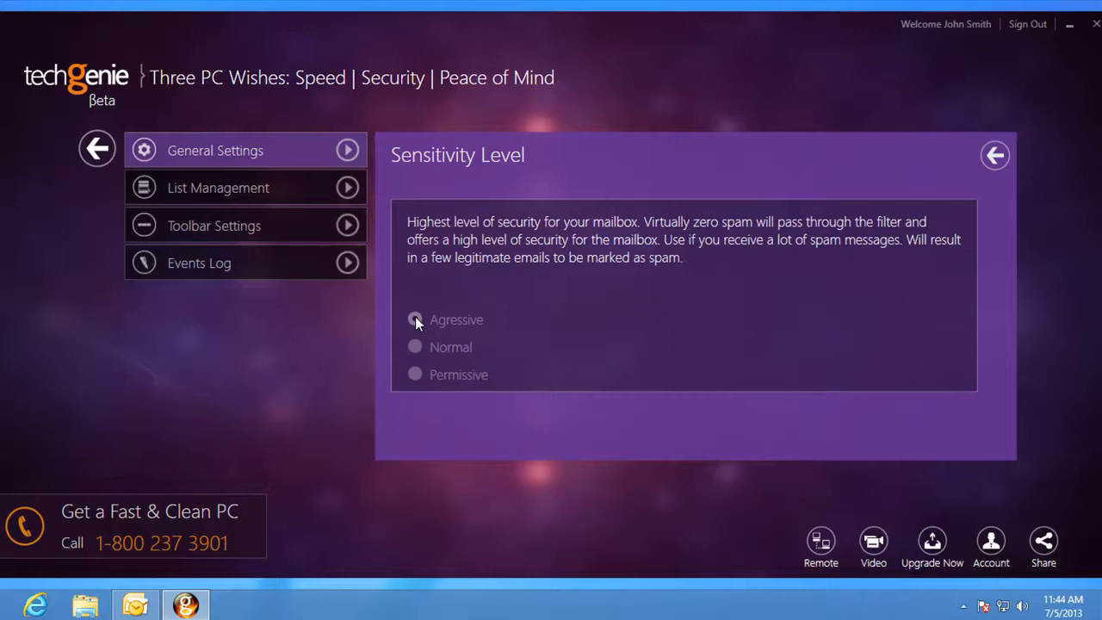
left_click(415, 319)
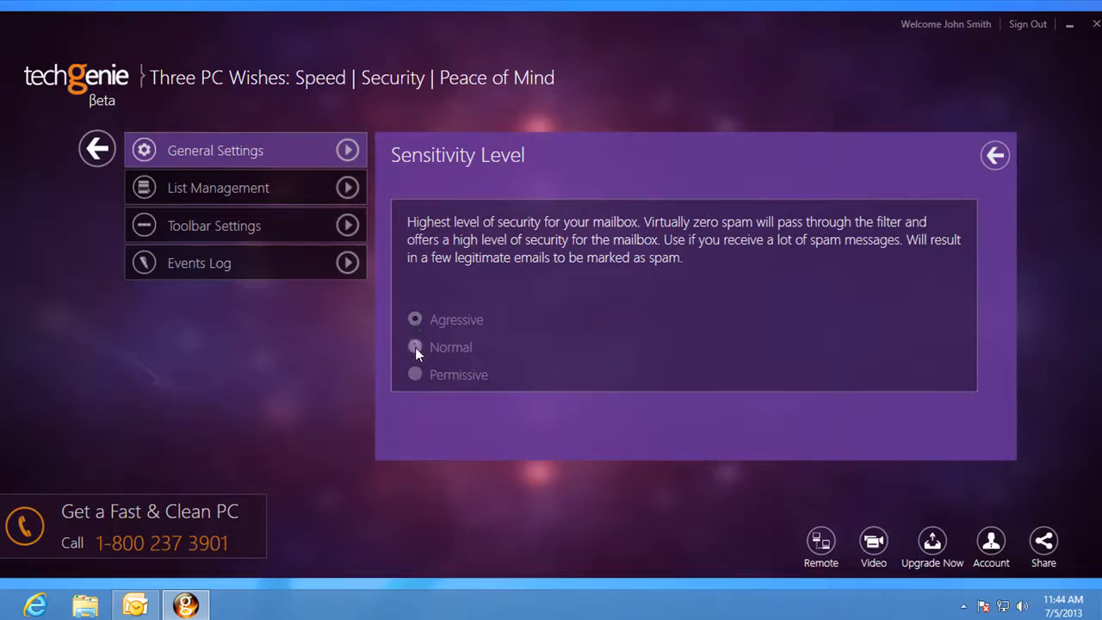
left_click(414, 346)
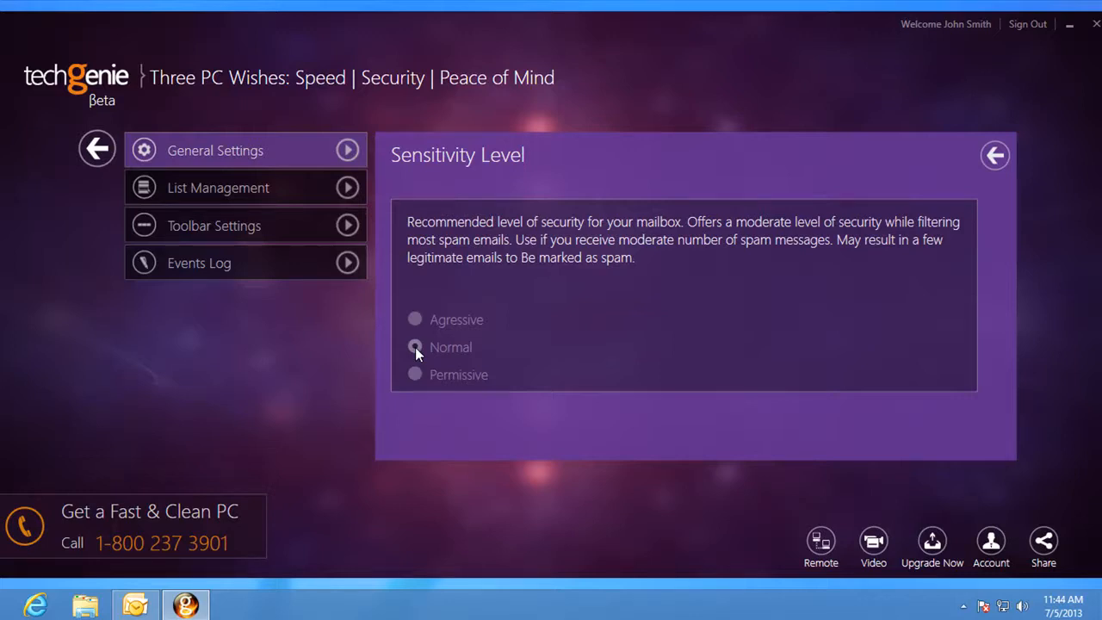
left_click(415, 375)
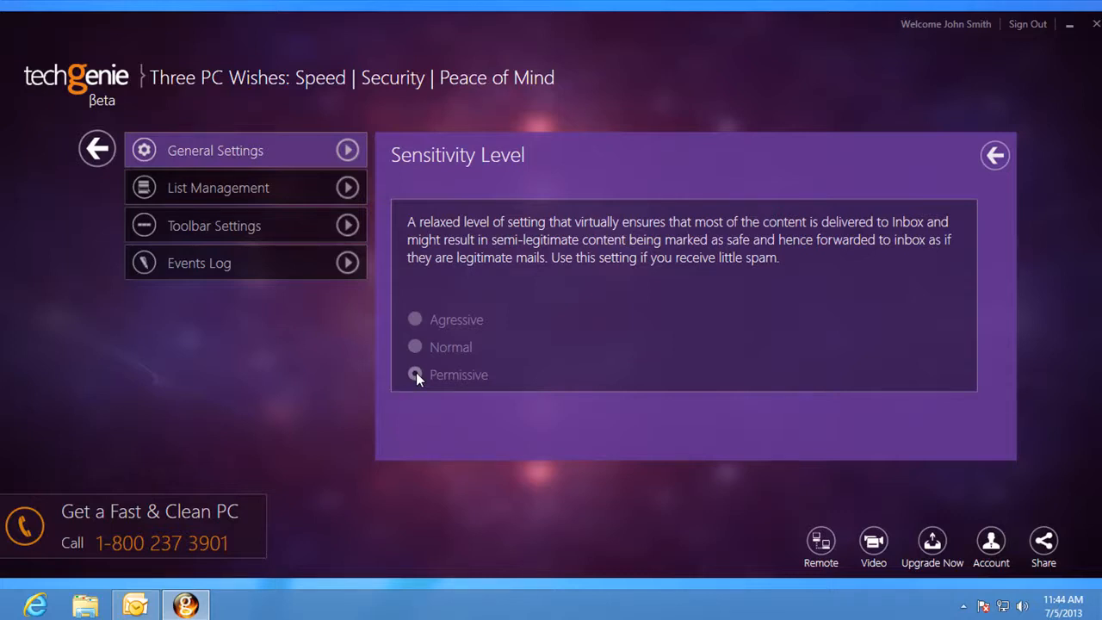
left_click(414, 374)
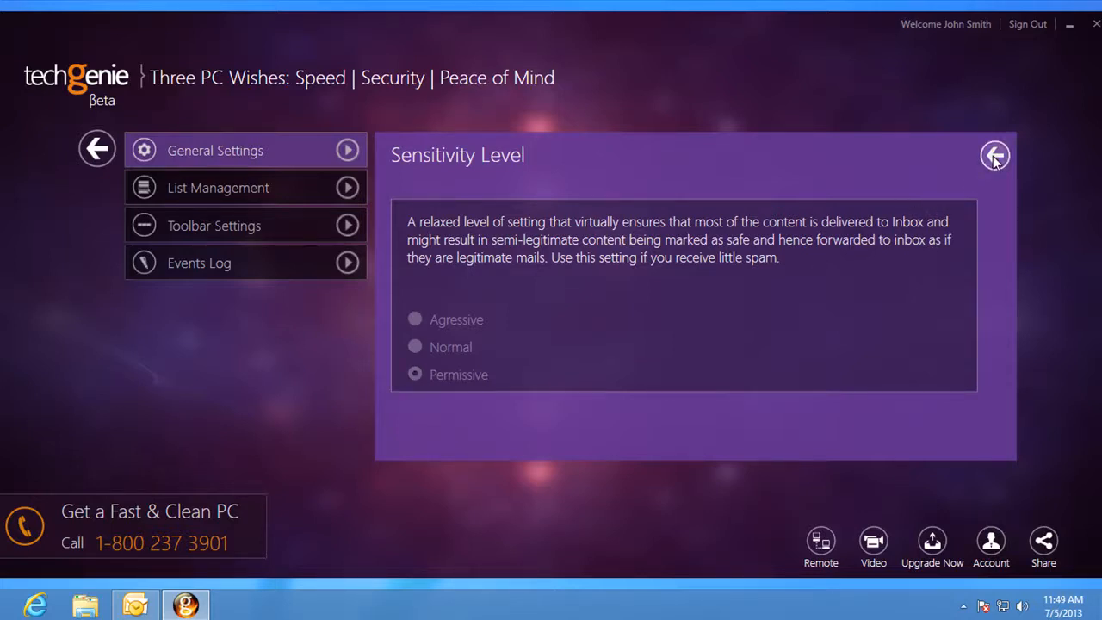
Go back to General Settings and review the five Spam Filter toggles, all off.
left_click(995, 155)
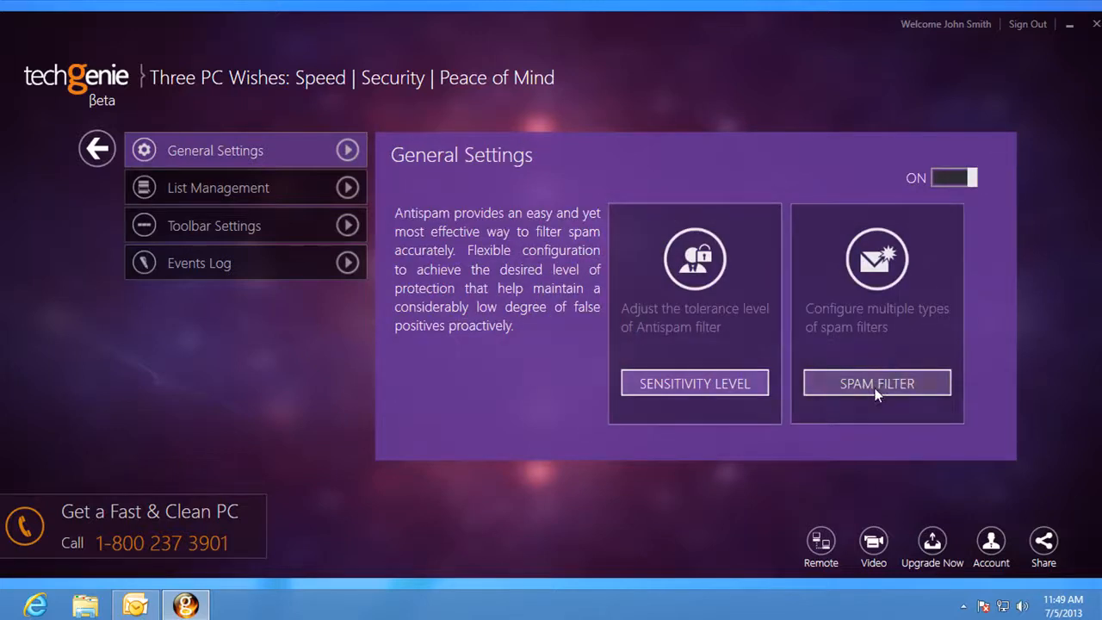
left_click(876, 382)
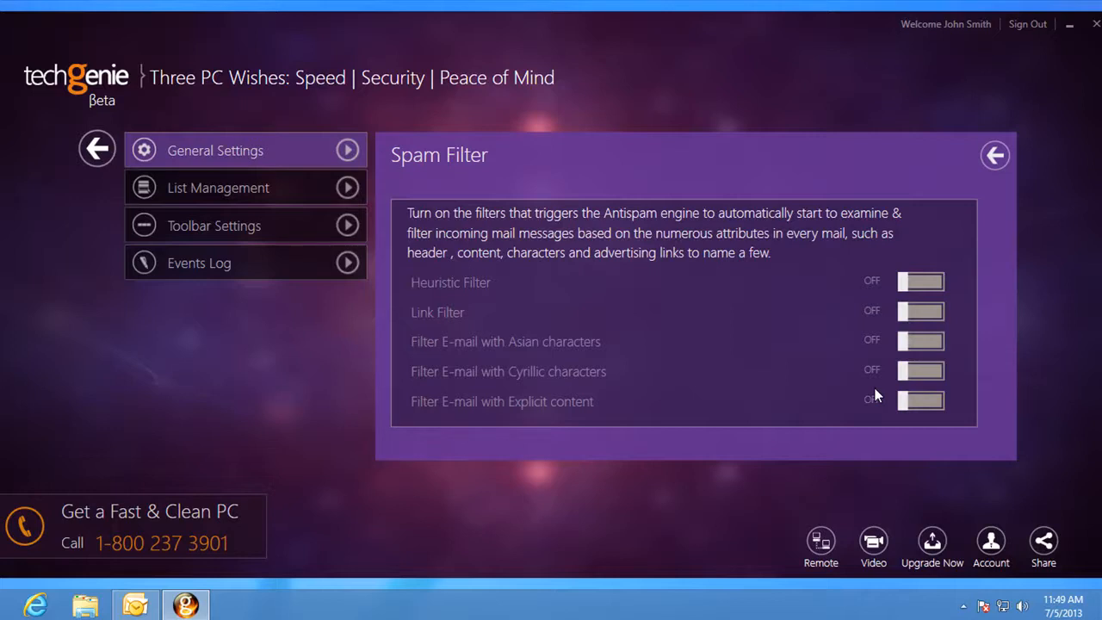
mouse_move(648, 329)
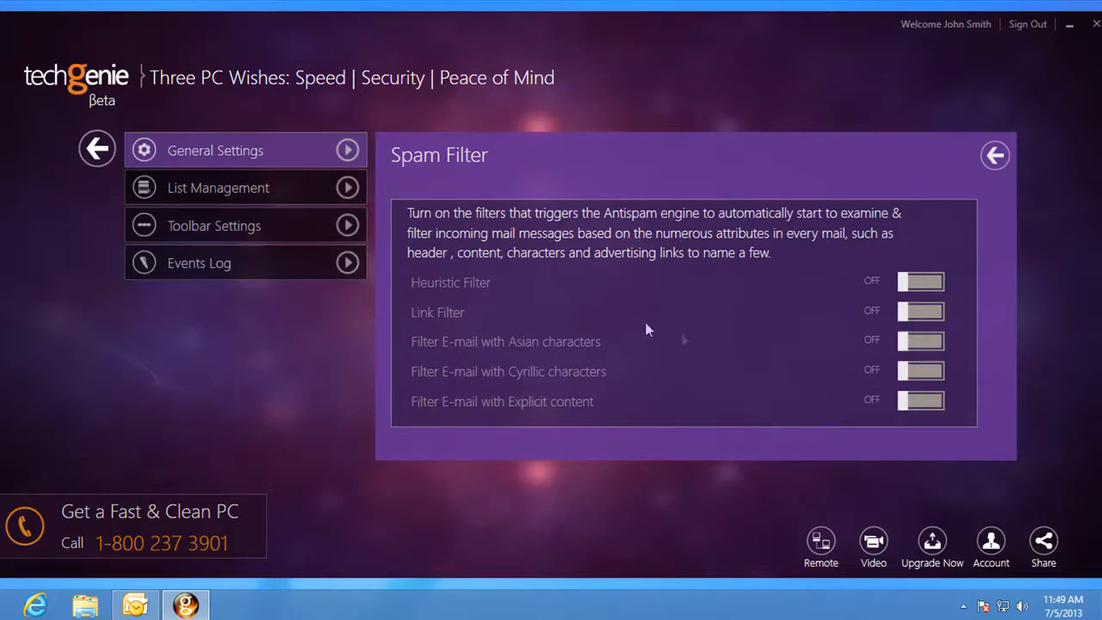
mouse_move(417, 294)
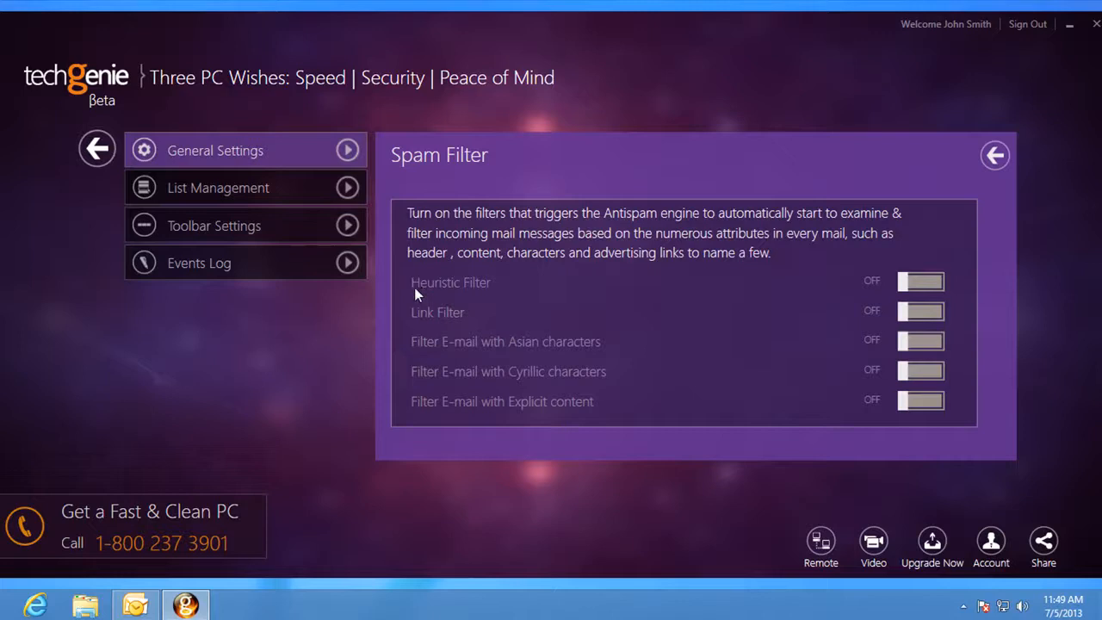
mouse_move(480, 292)
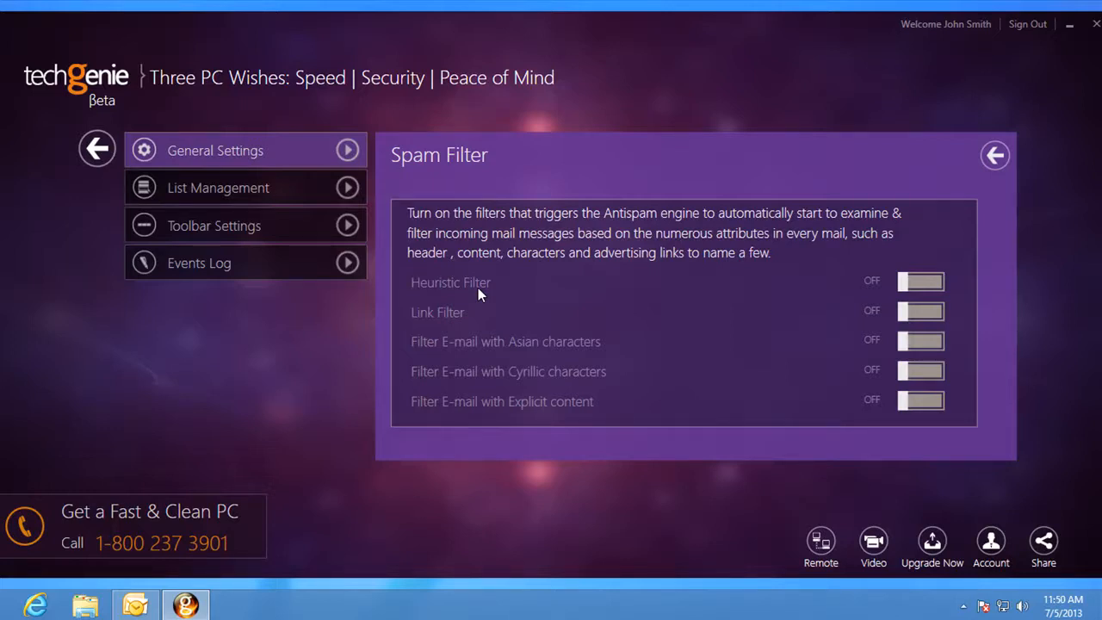
mouse_move(434, 325)
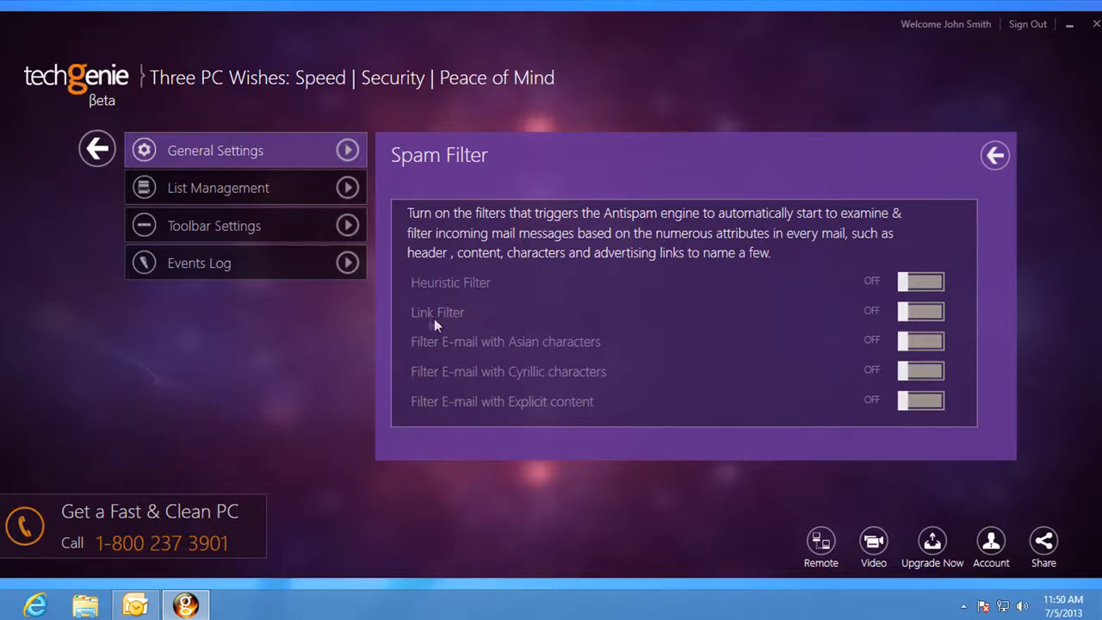
mouse_move(460, 327)
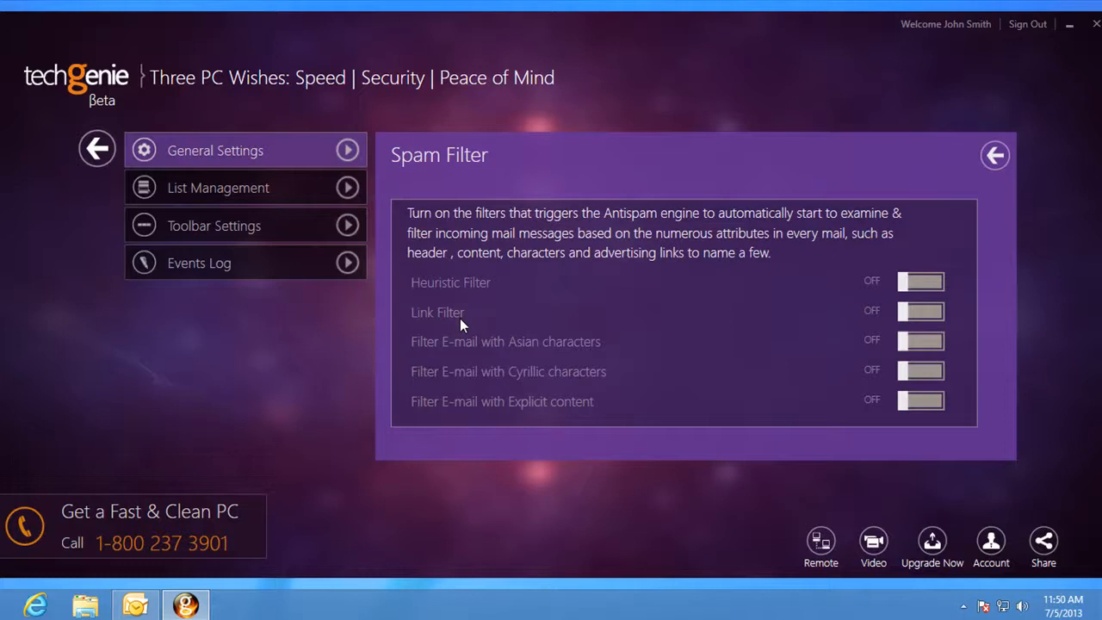
mouse_move(443, 352)
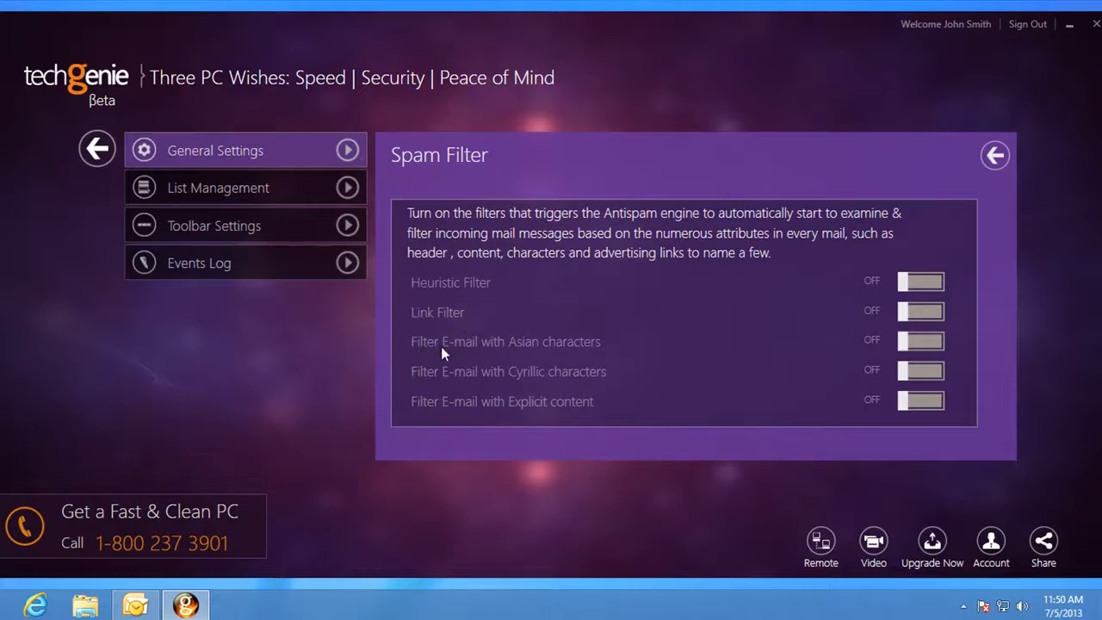
mouse_move(586, 355)
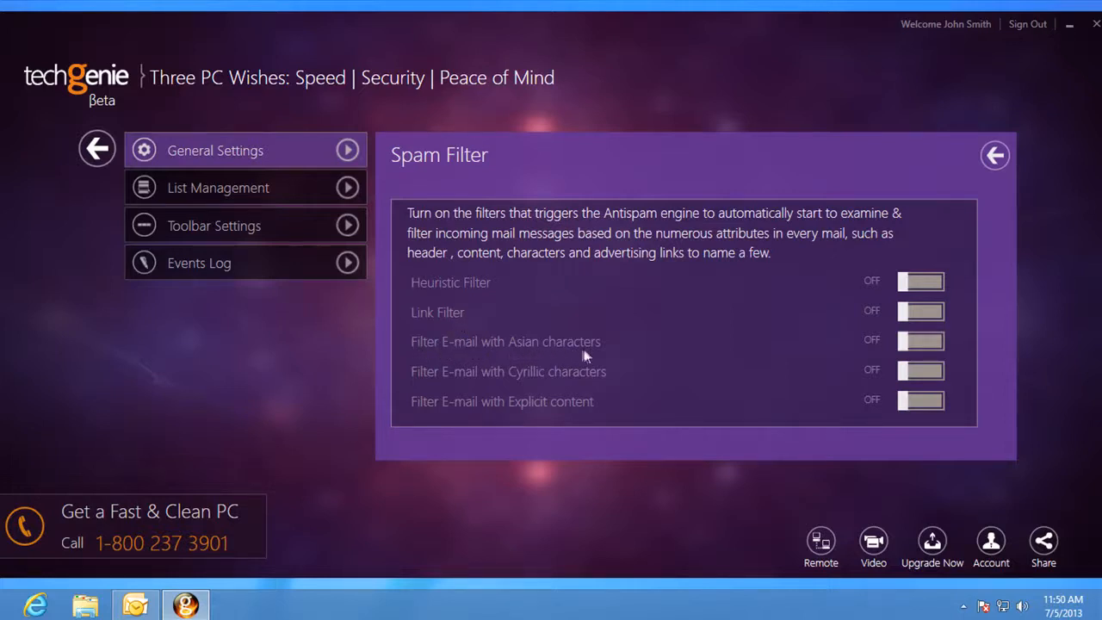
mouse_move(594, 356)
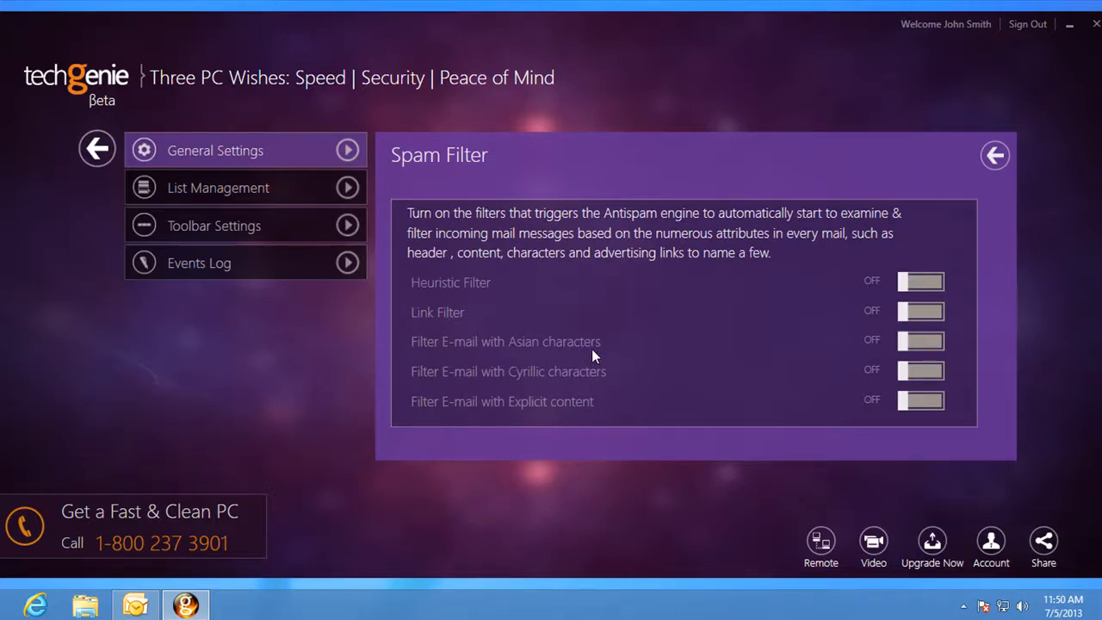
mouse_move(482, 382)
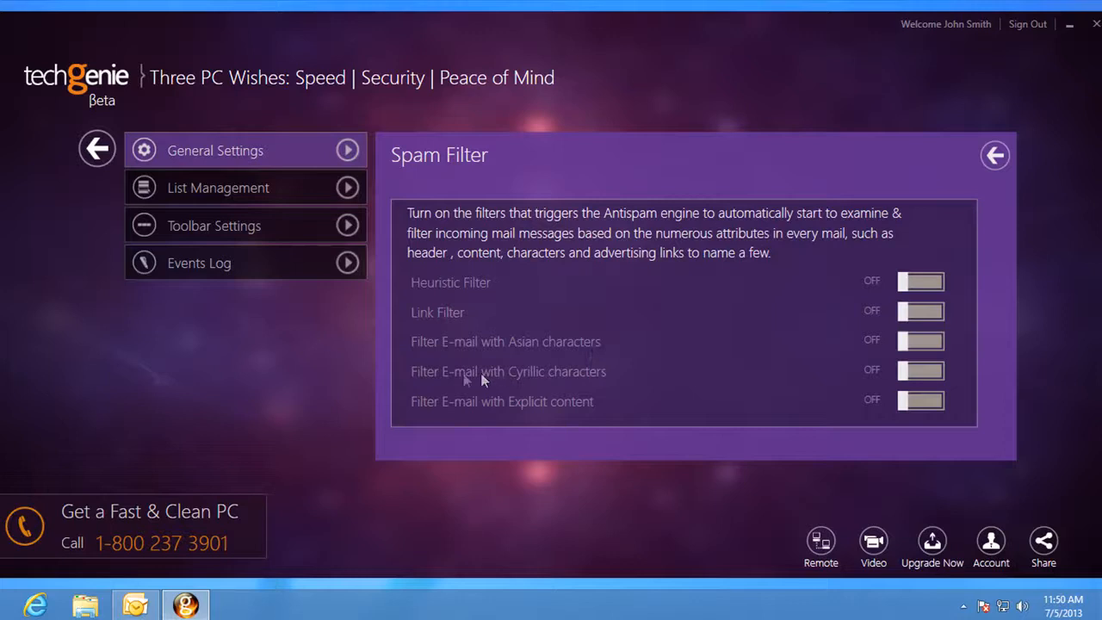
mouse_move(470, 384)
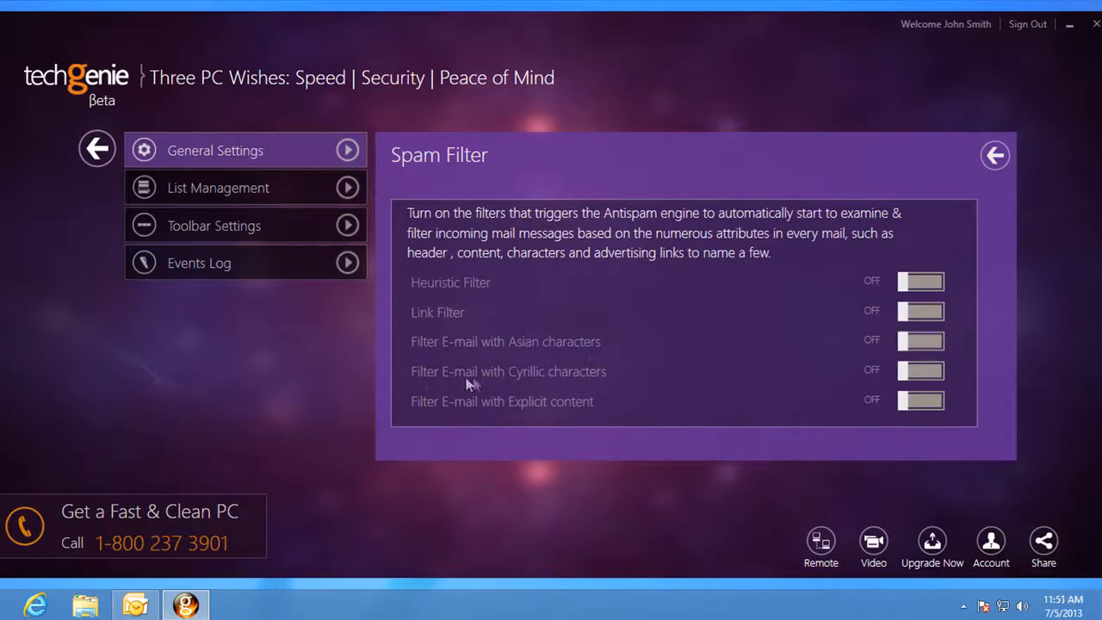
mouse_move(558, 381)
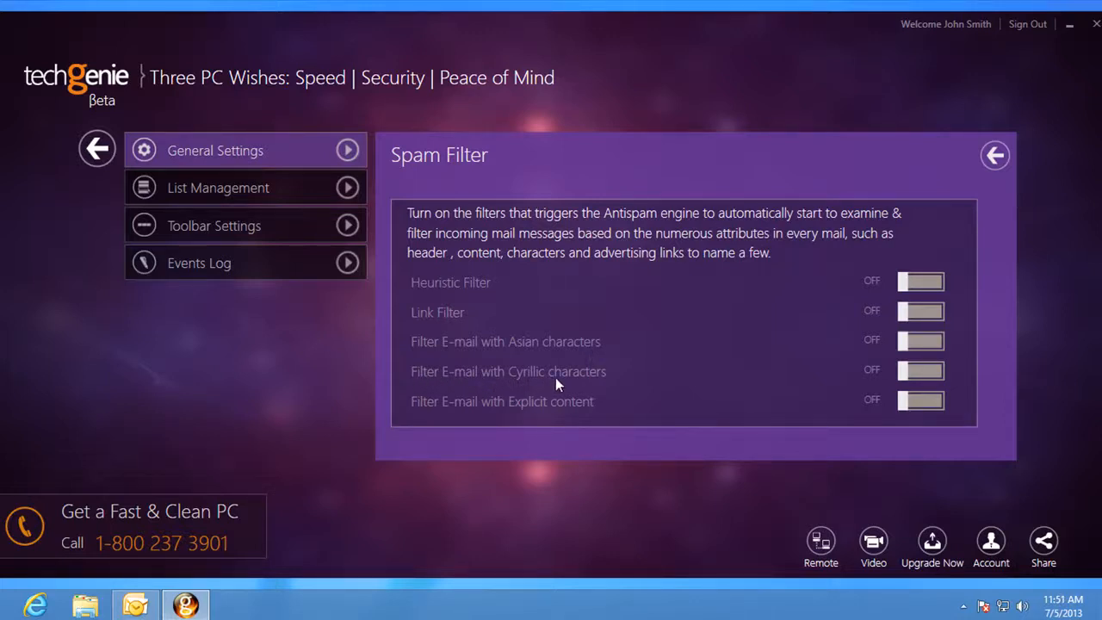
mouse_move(491, 413)
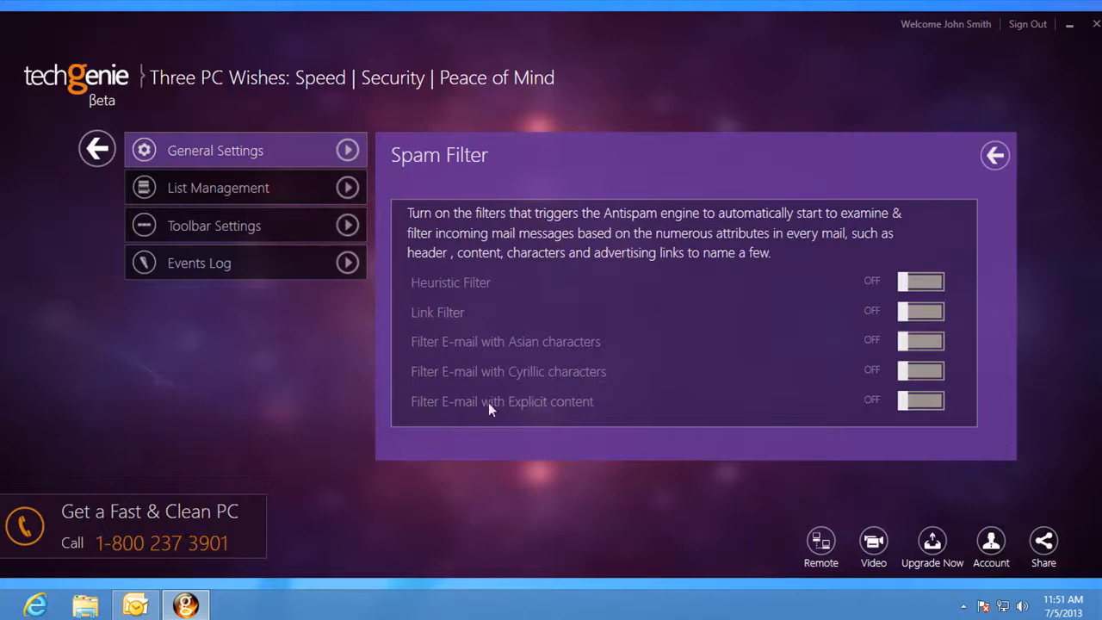
mouse_move(452, 415)
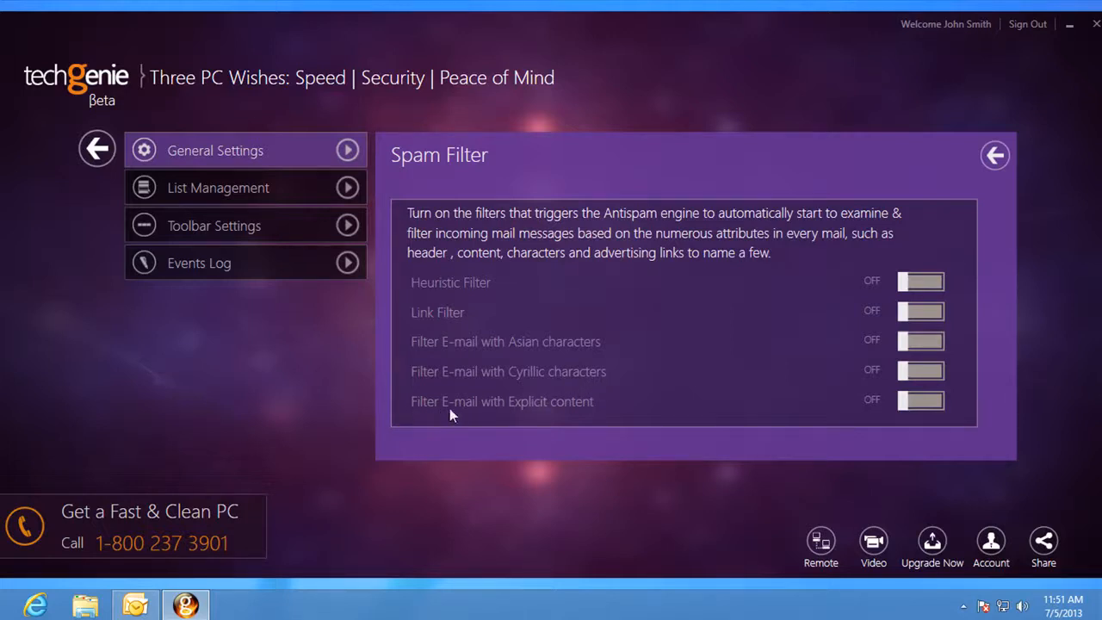
mouse_move(590, 410)
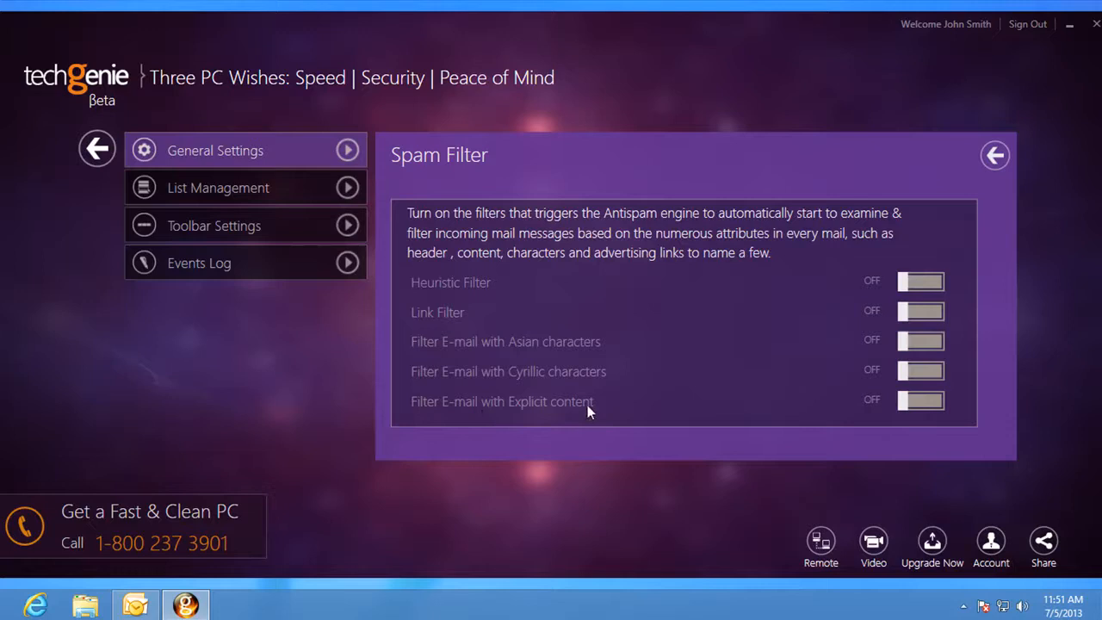
mouse_move(592, 412)
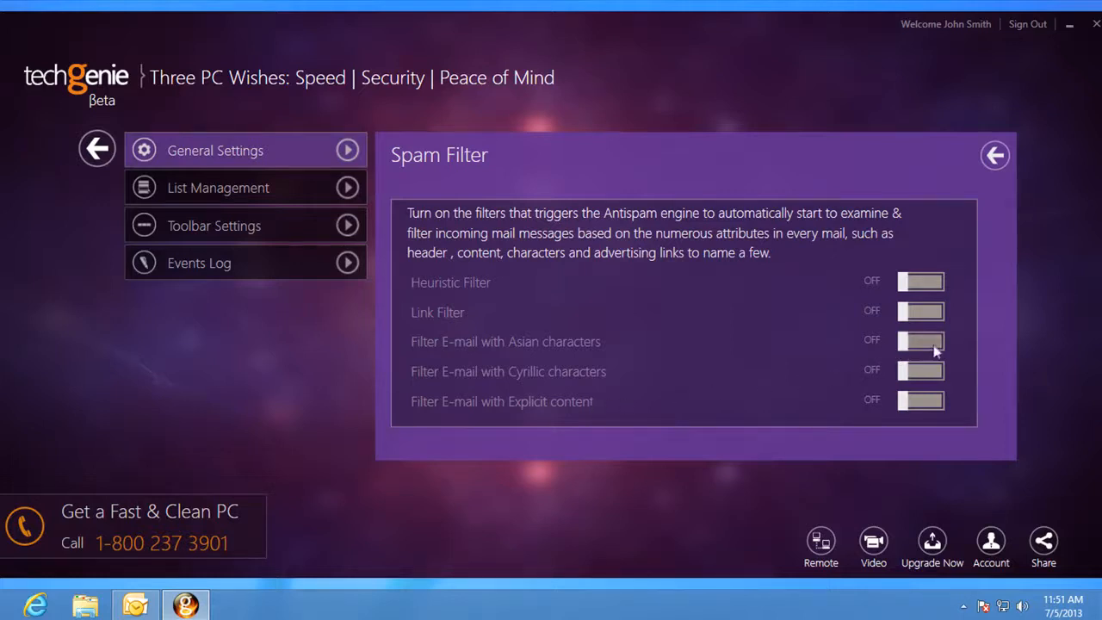
Turn on the Cyrillic-characters e-mail filter and go to List Management.
left_click(920, 340)
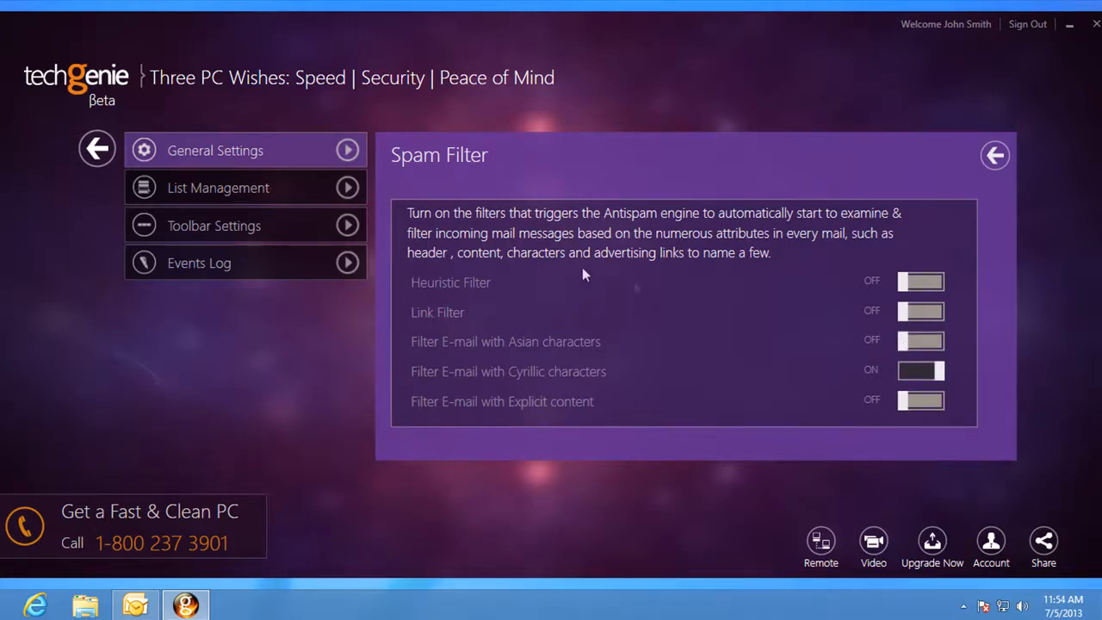
left_click(218, 188)
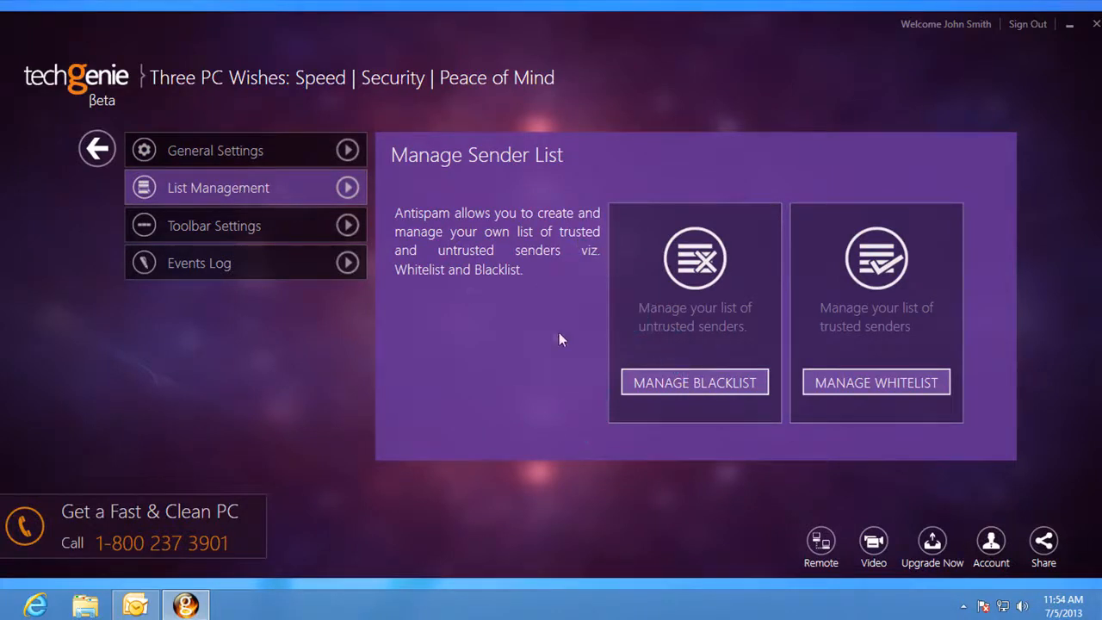
left_click(693, 382)
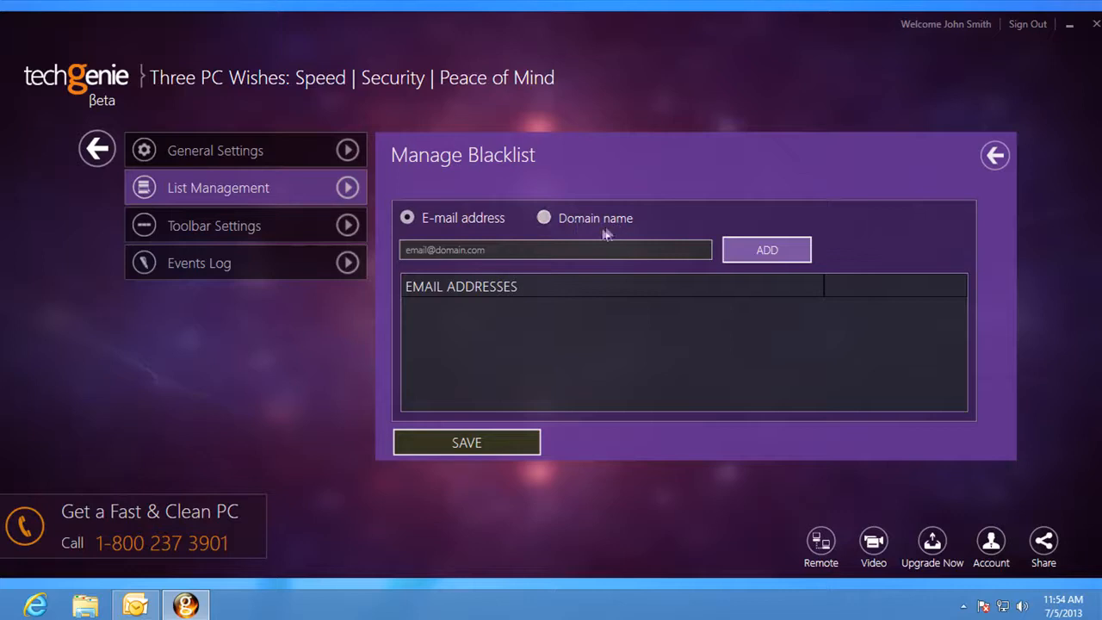
left_click(530, 250)
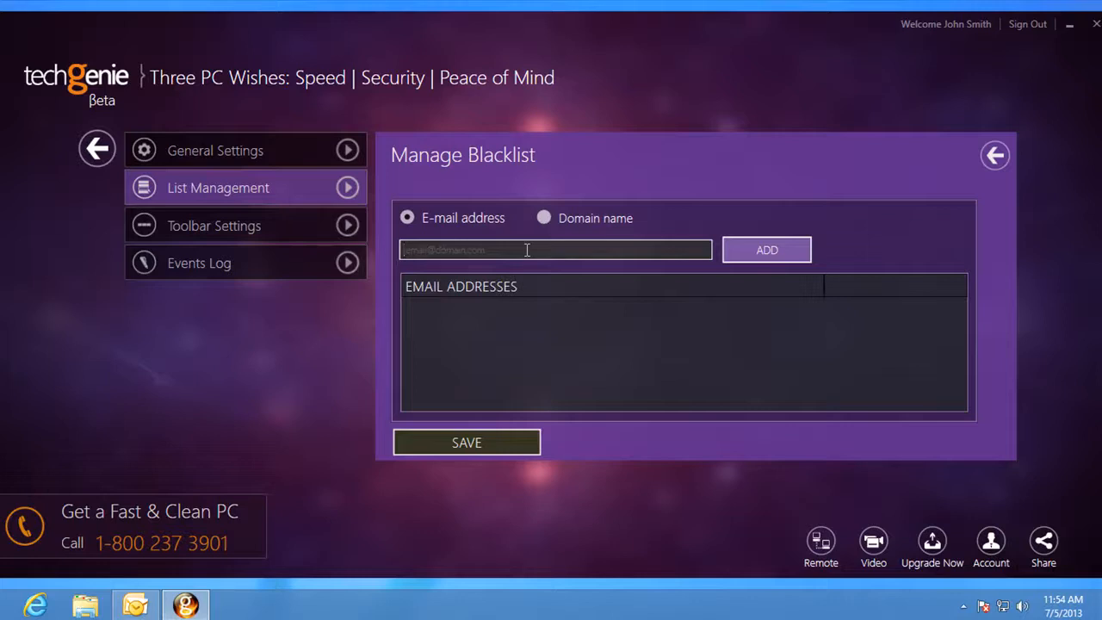
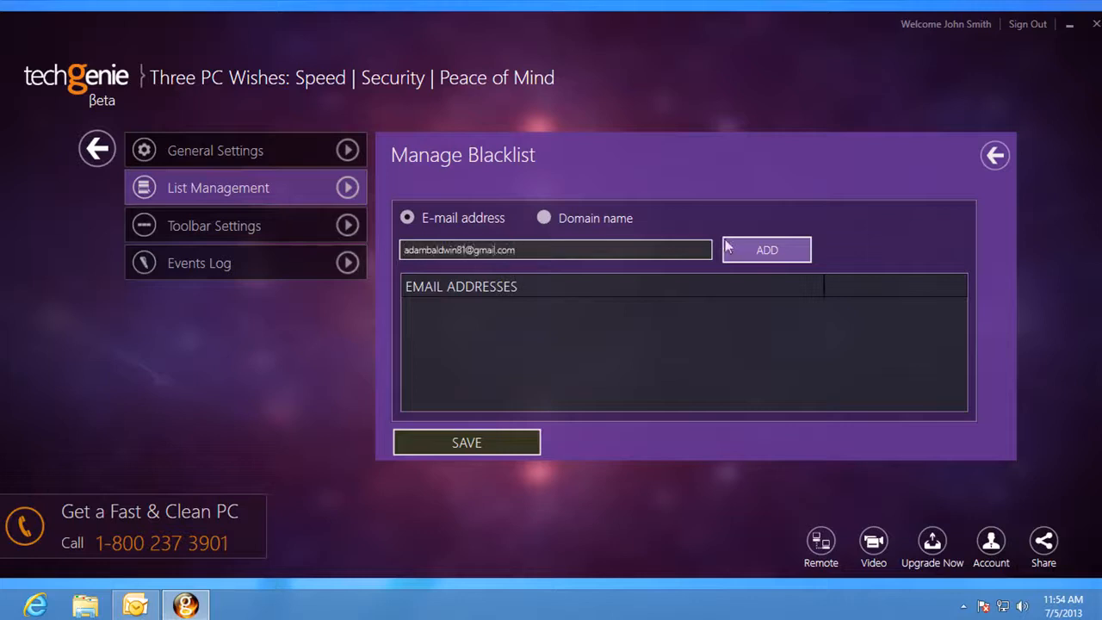
left_click(766, 249)
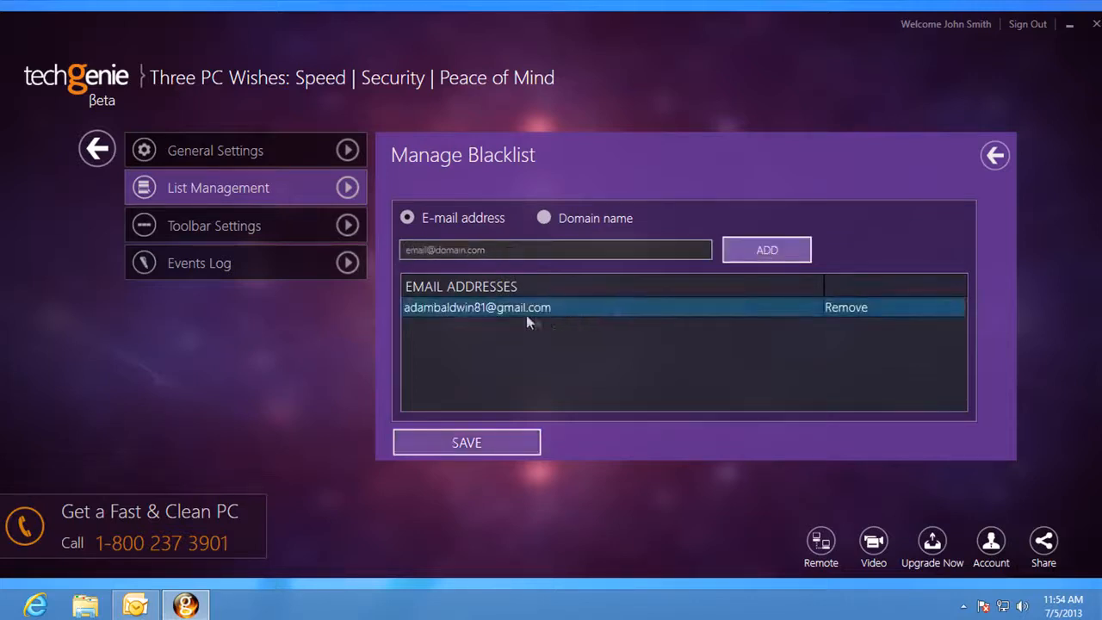
mouse_move(835, 315)
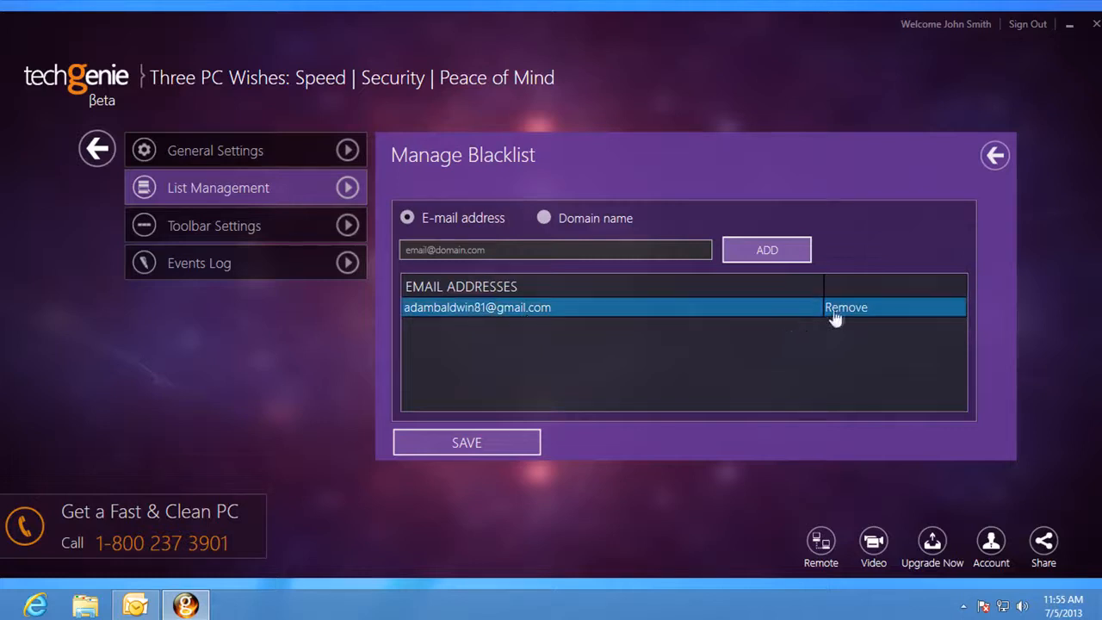
left_click(844, 307)
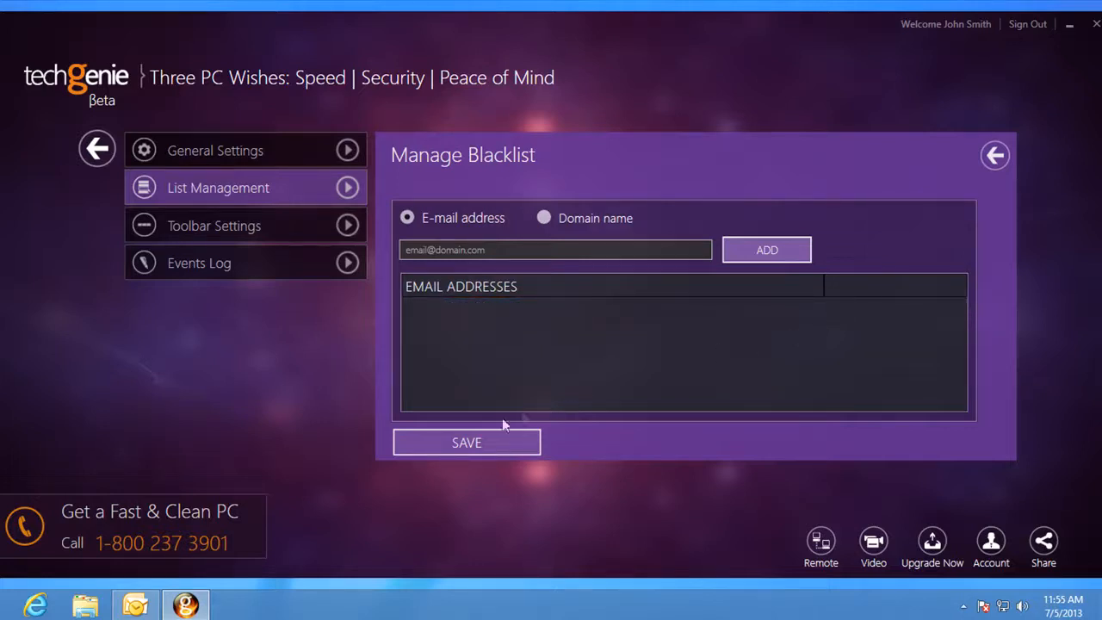
left_click(466, 441)
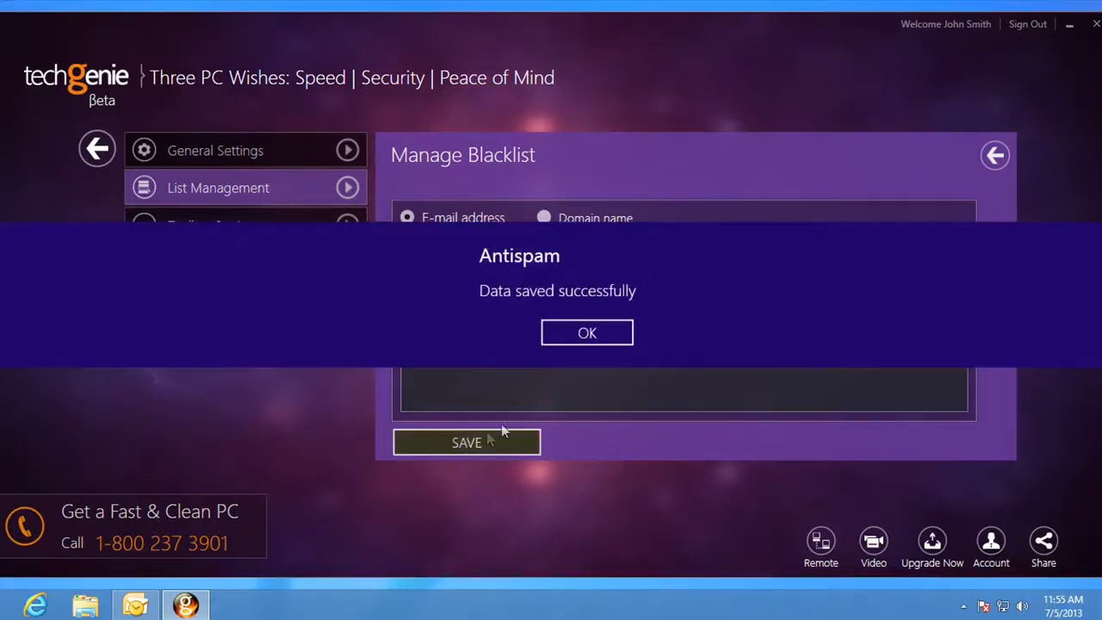
left_click(586, 331)
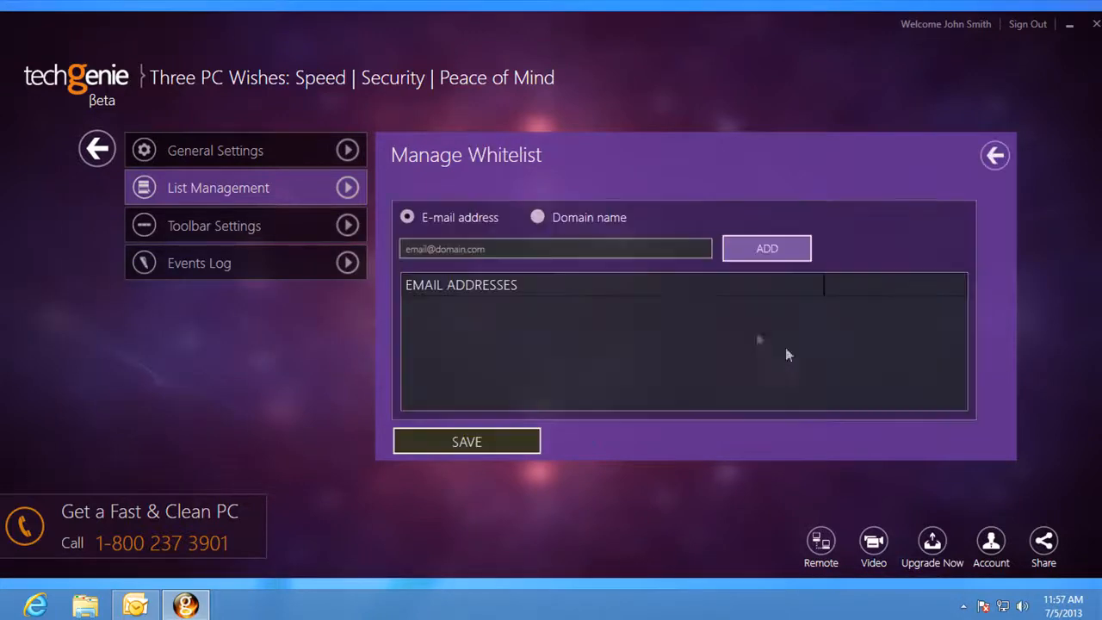
Add a domain-name entry to the whitelist, then go to Toolbar Settings.
left_click(536, 217)
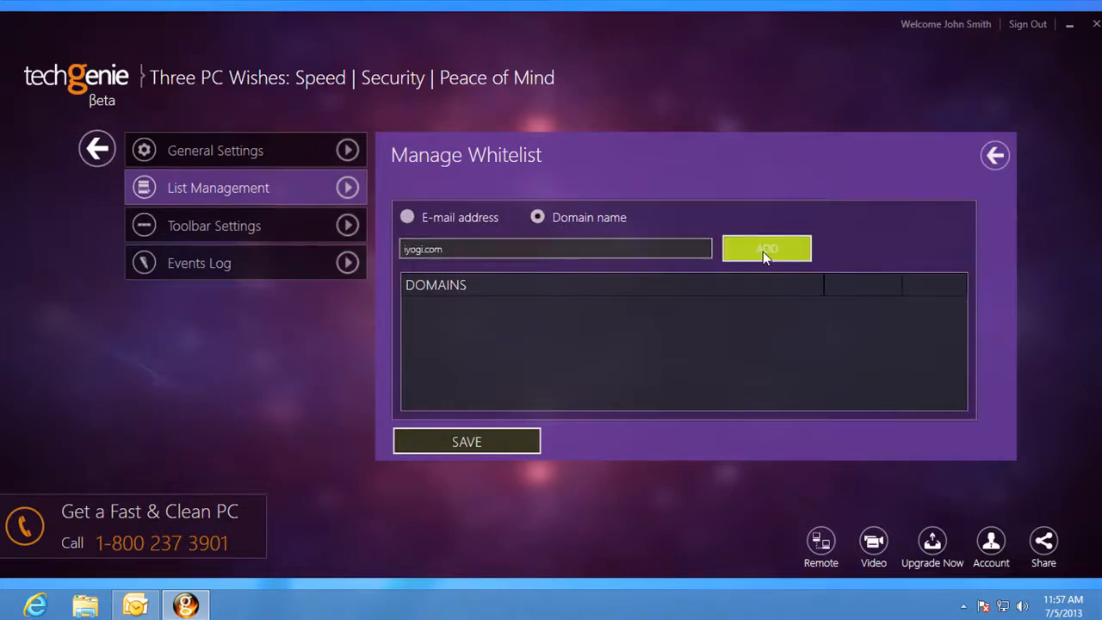
left_click(766, 248)
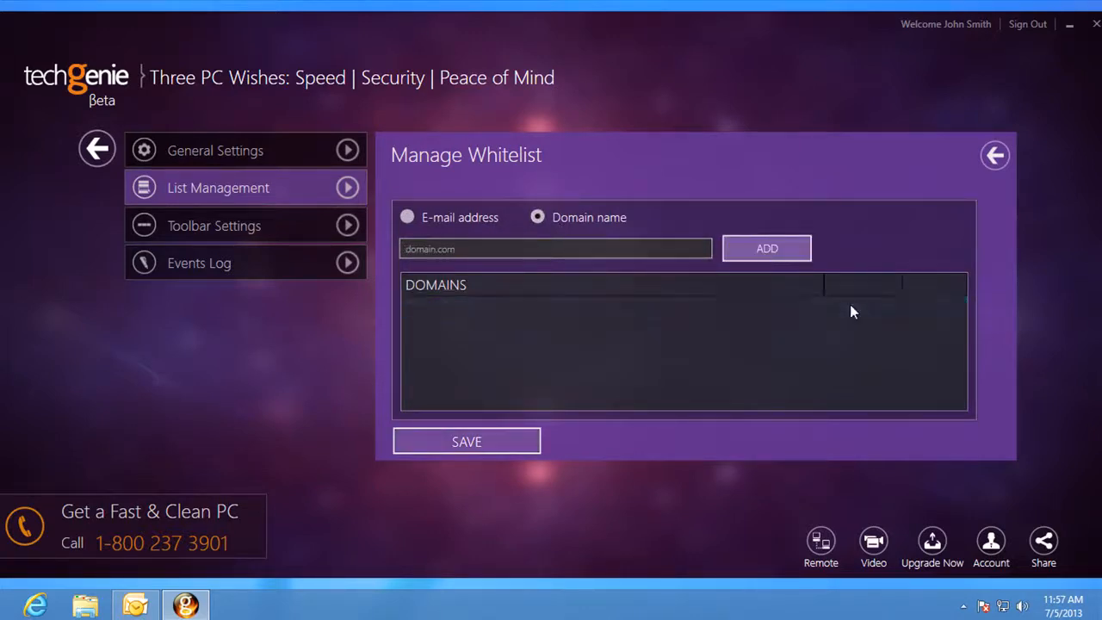
mouse_move(249, 227)
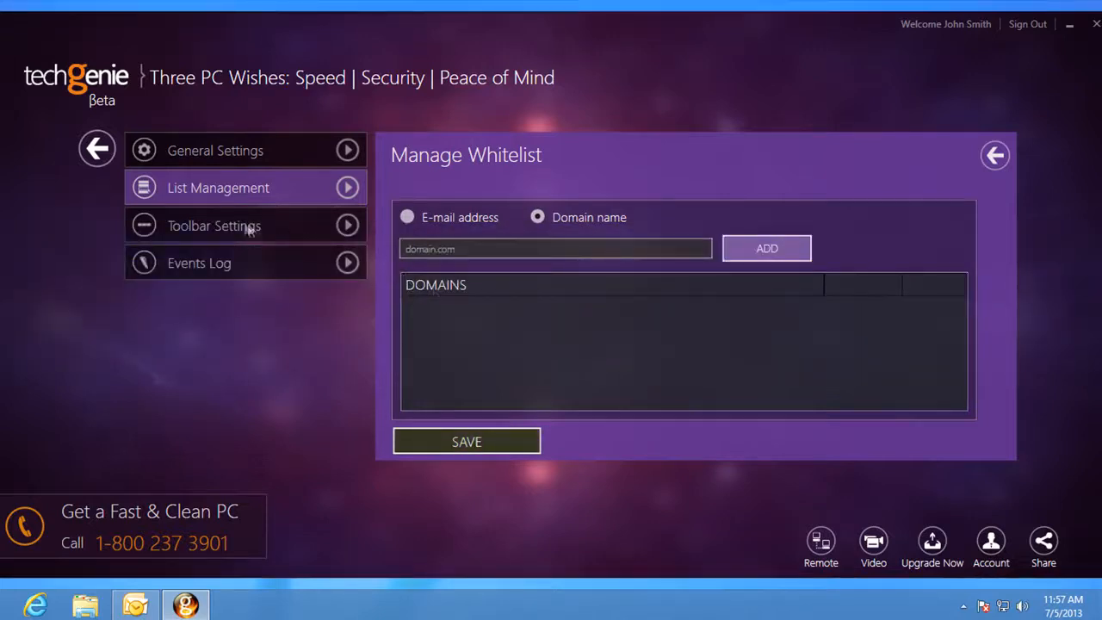
left_click(213, 225)
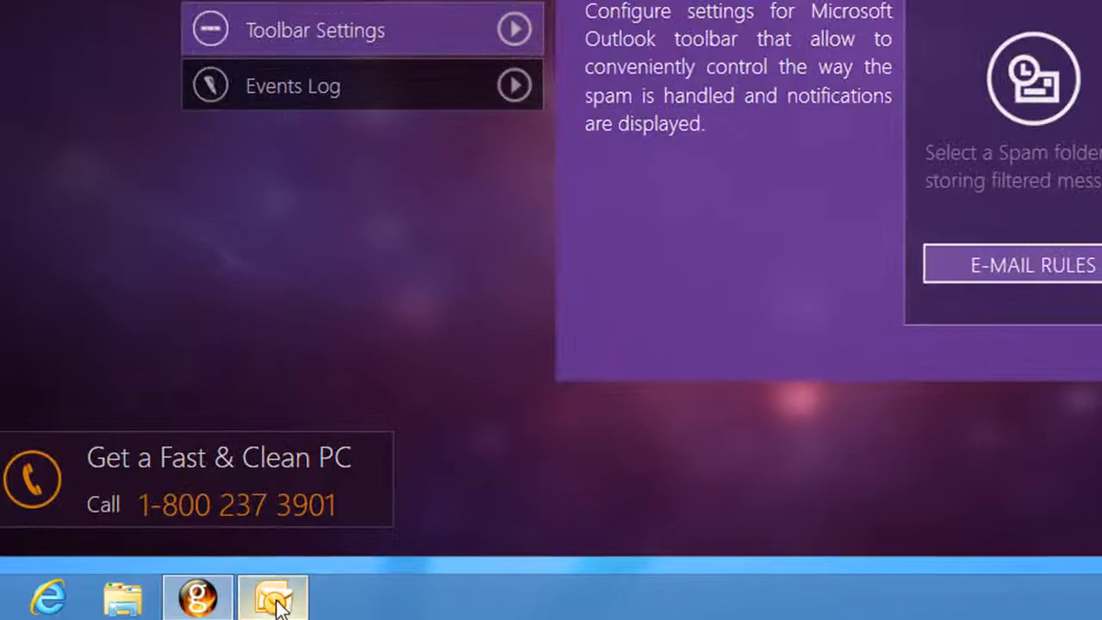
Bring up Outlook's Inbox to inspect the anti-spam toolbar's spam, blacklist and whitelist buttons.
left_click(272, 599)
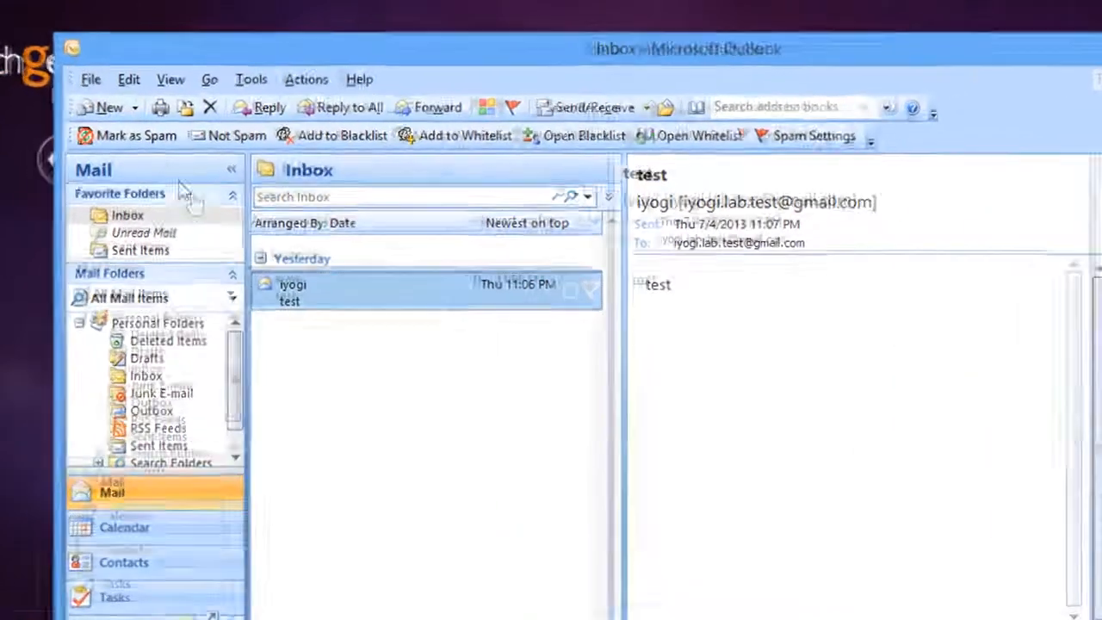
mouse_move(141, 148)
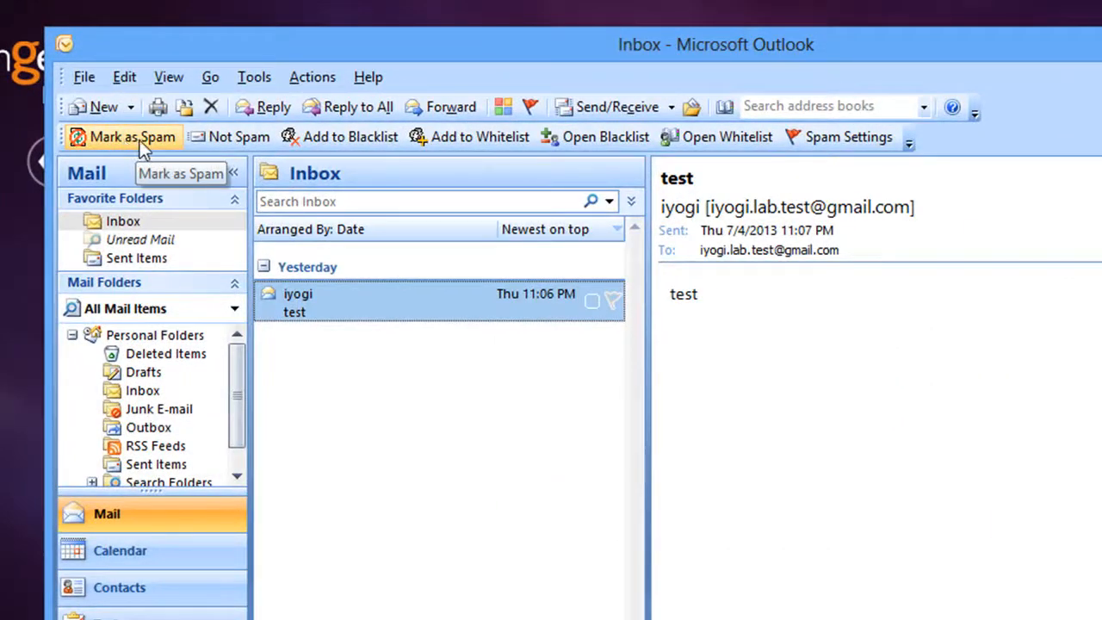
mouse_move(239, 151)
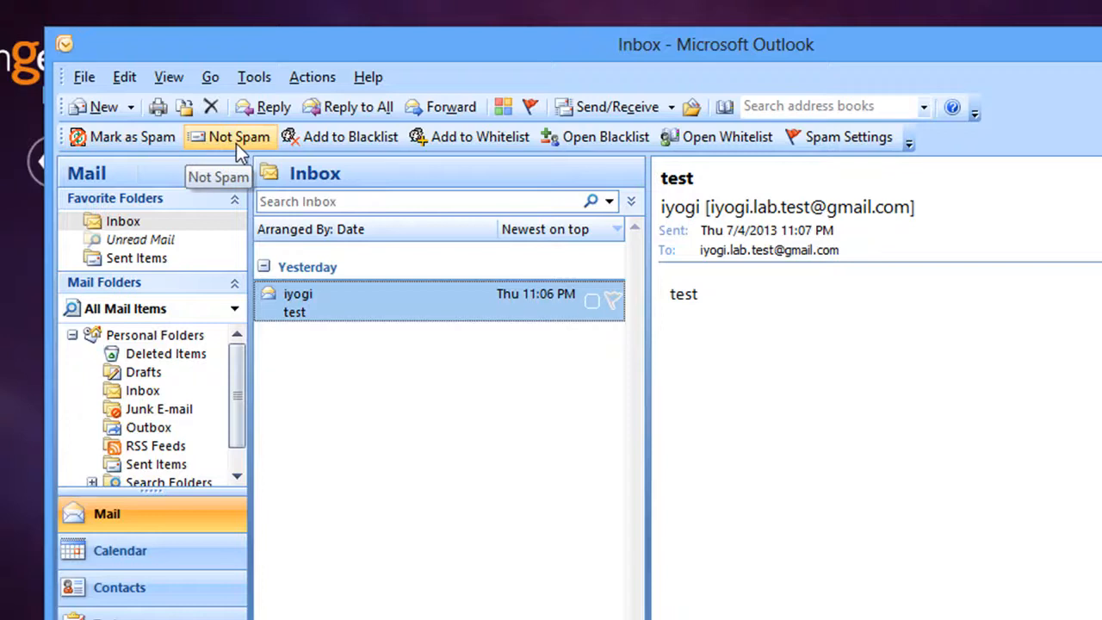
mouse_move(428, 146)
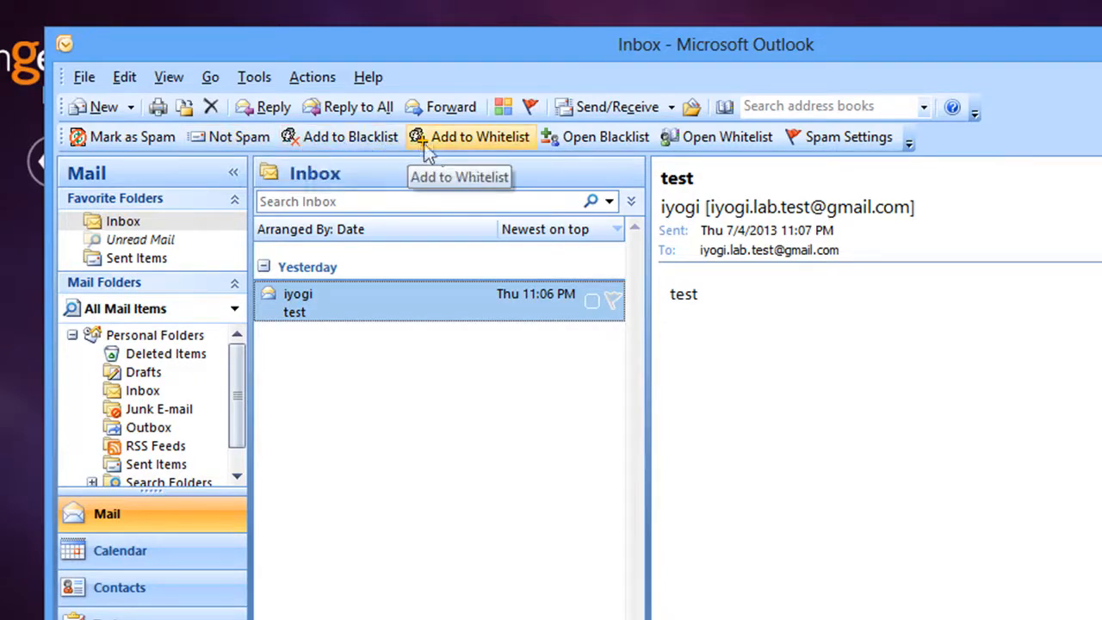
mouse_move(611, 150)
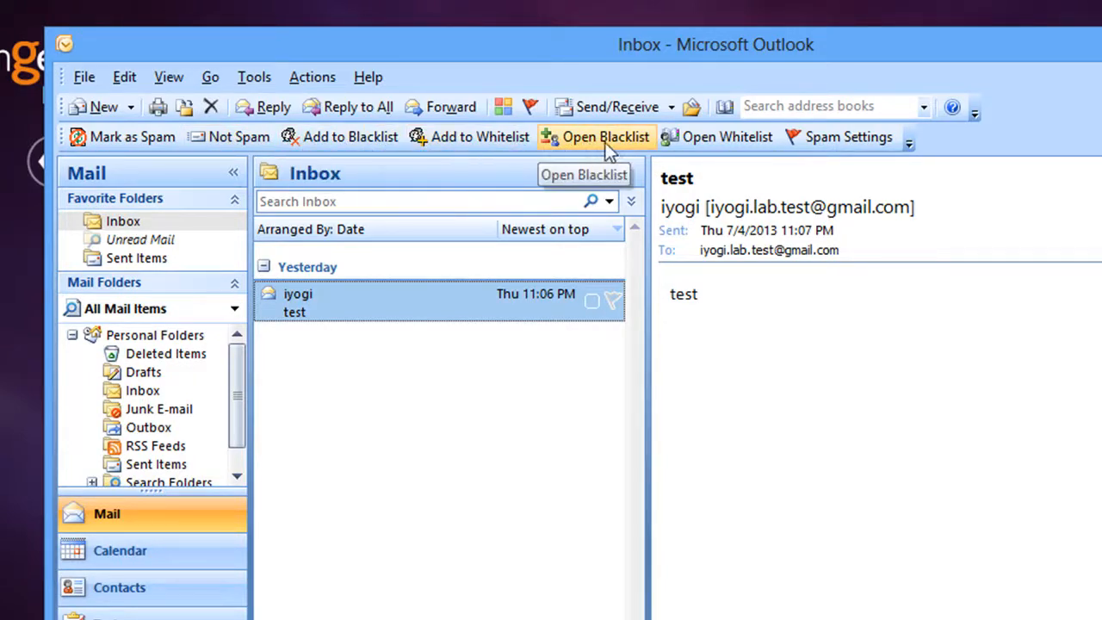
mouse_move(728, 153)
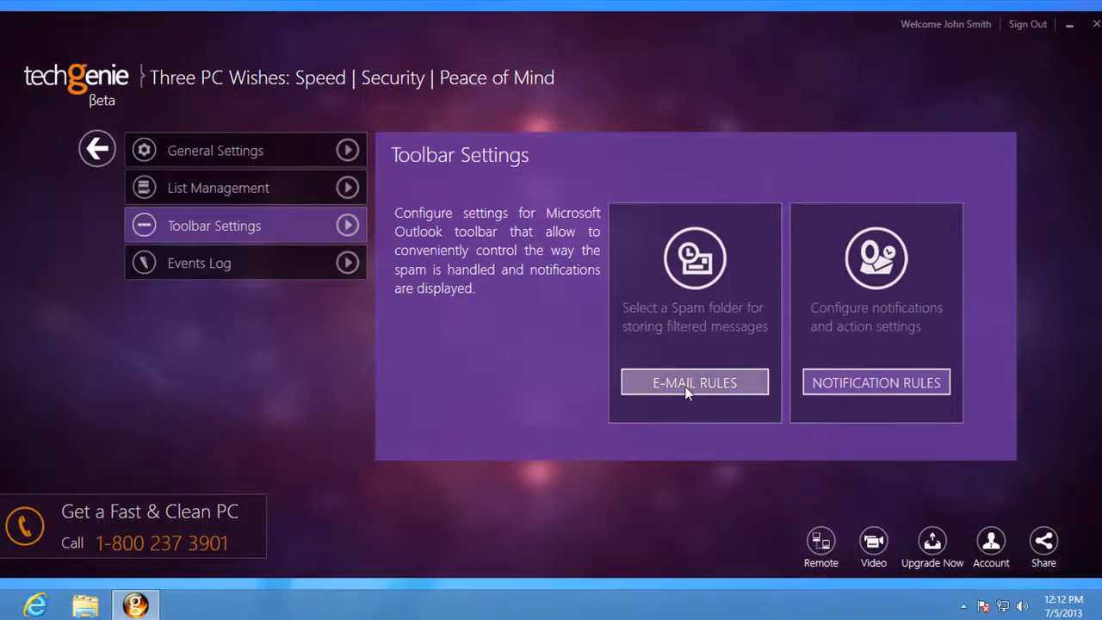
Set e-mail rules to move spam to Junk E-mail and mark it as read.
left_click(694, 381)
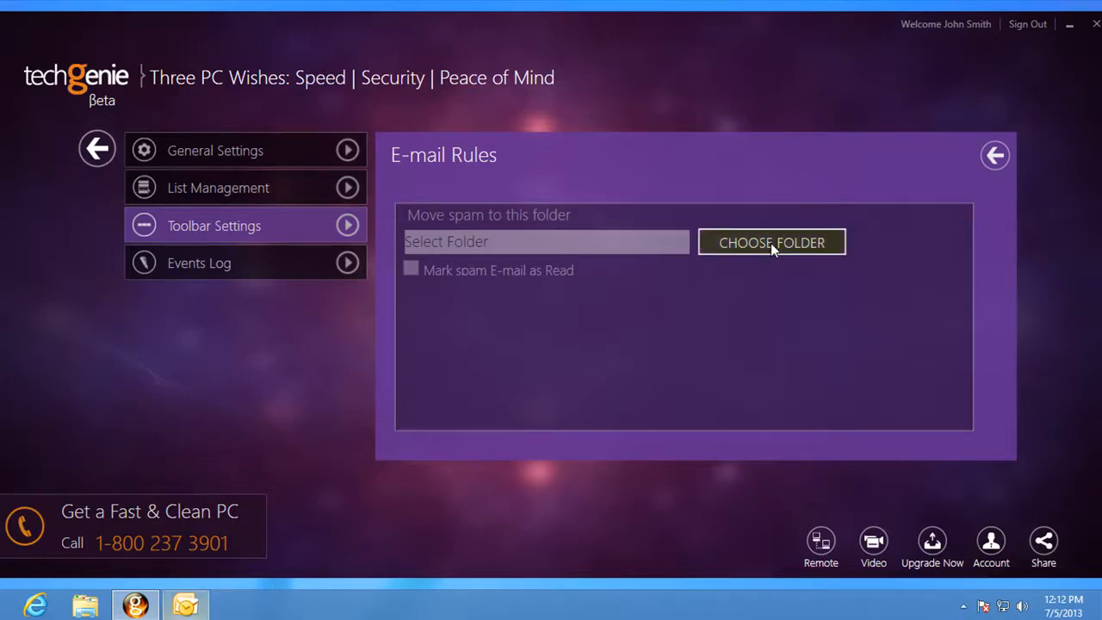
left_click(771, 242)
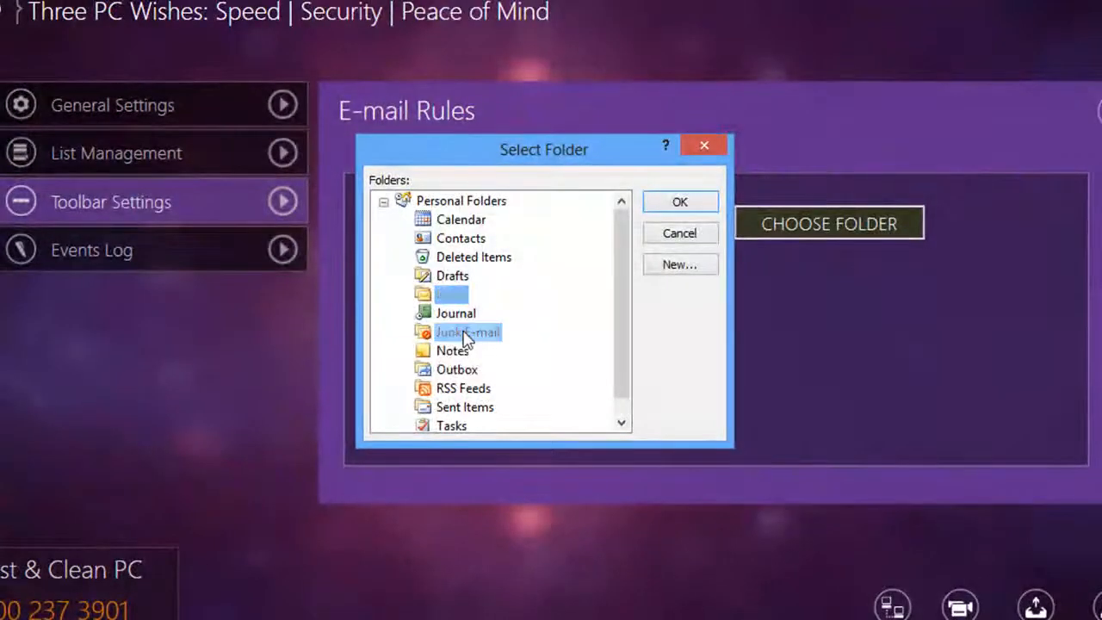
left_click(680, 202)
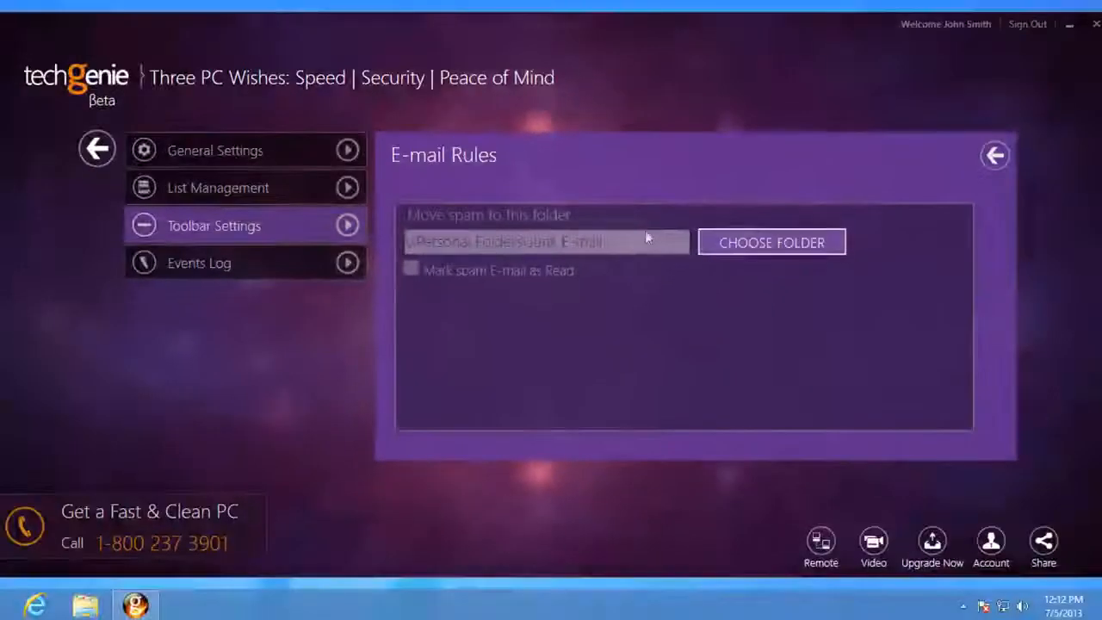
left_click(411, 270)
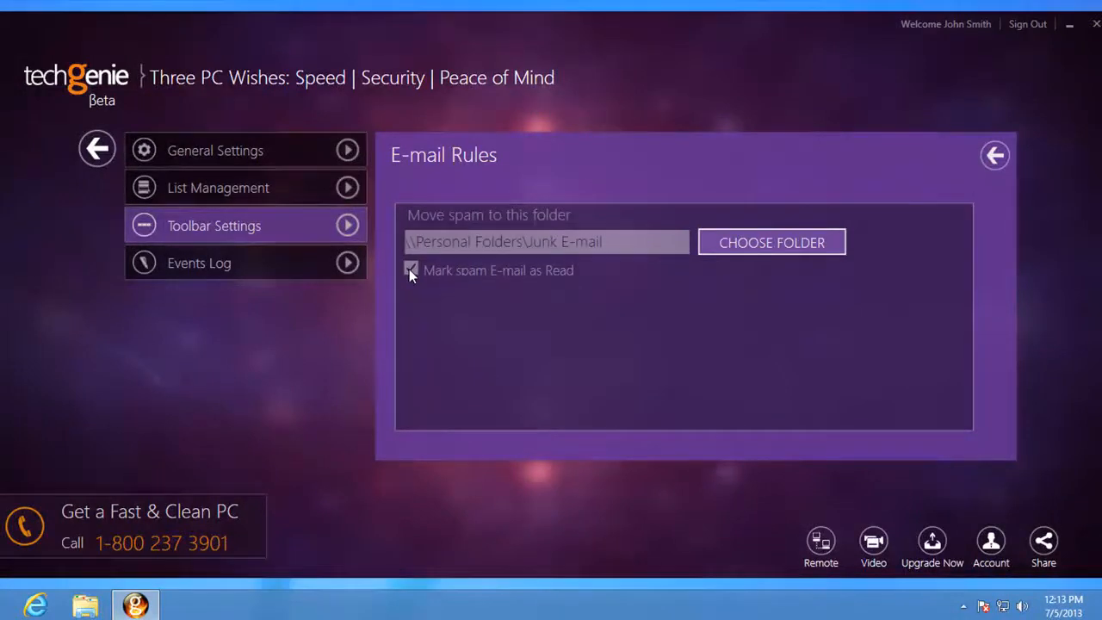
left_click(411, 270)
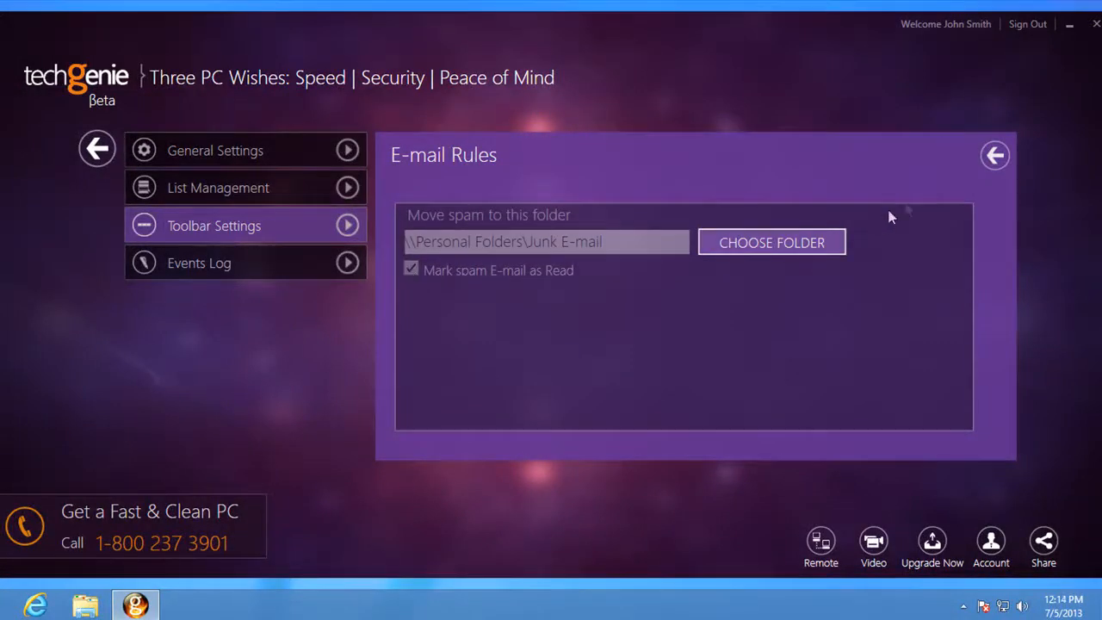
left_click(994, 155)
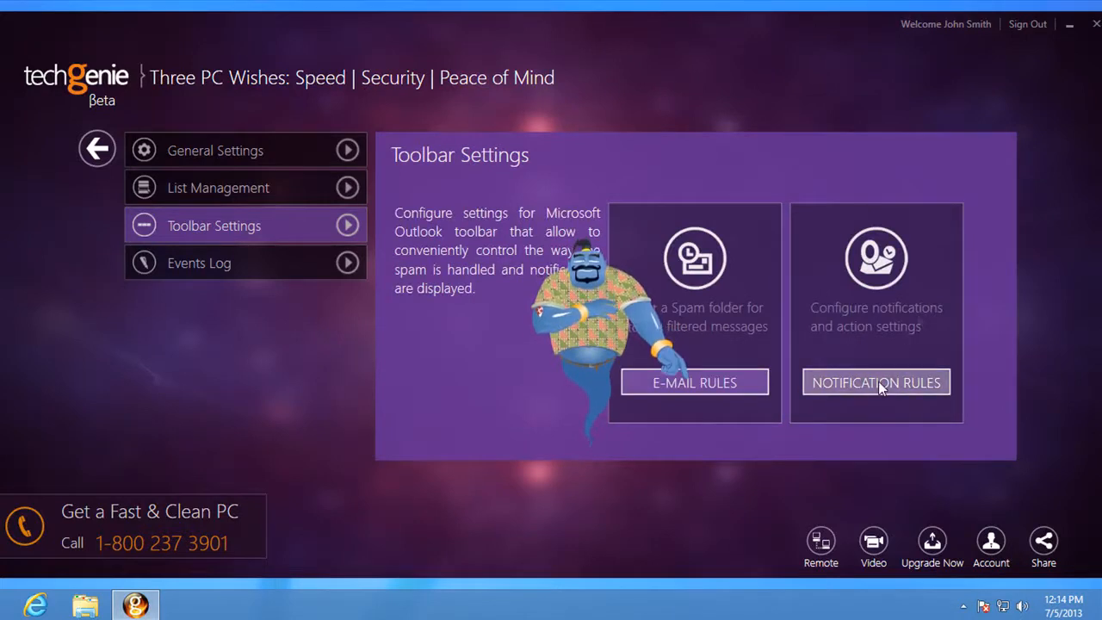
Review the three notification rules, then view the Events Log showing blacklisted 'Test'.
left_click(875, 381)
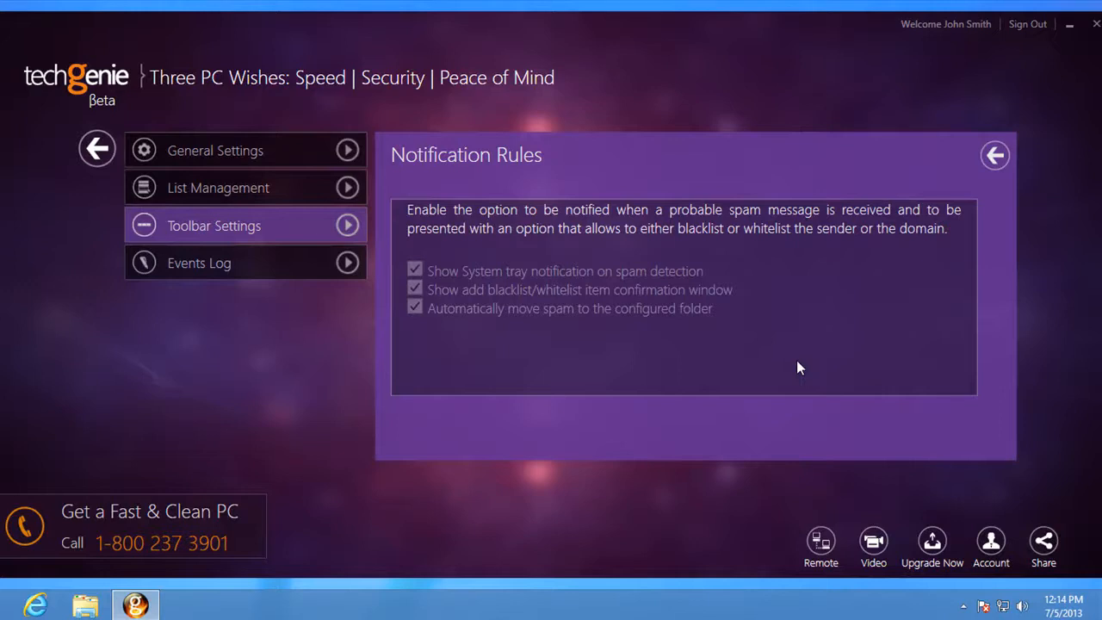
left_click(415, 270)
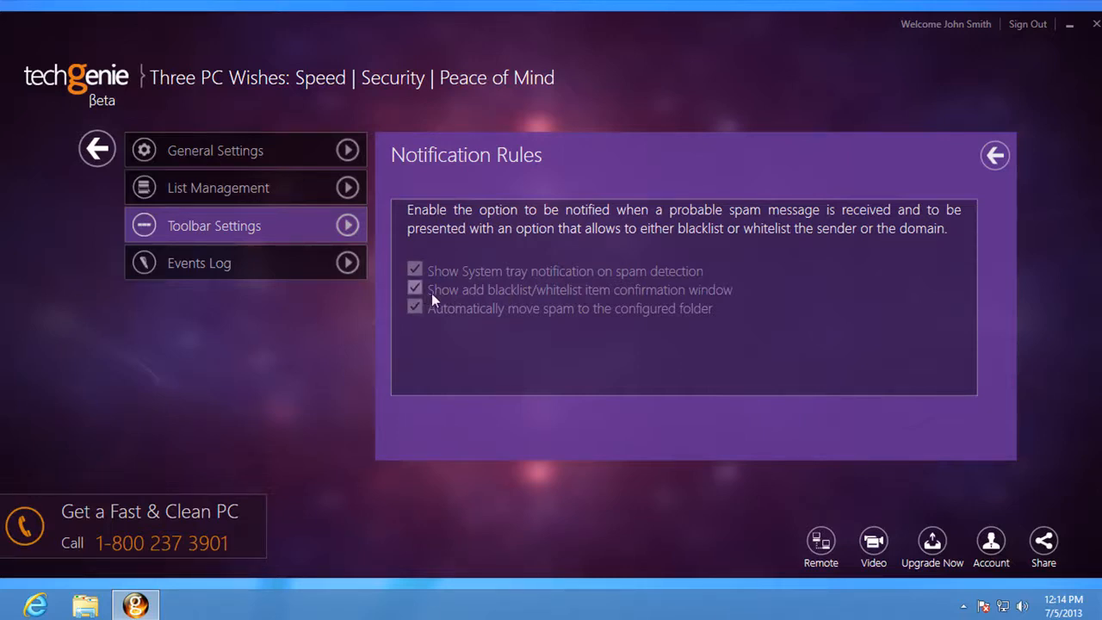
mouse_move(660, 319)
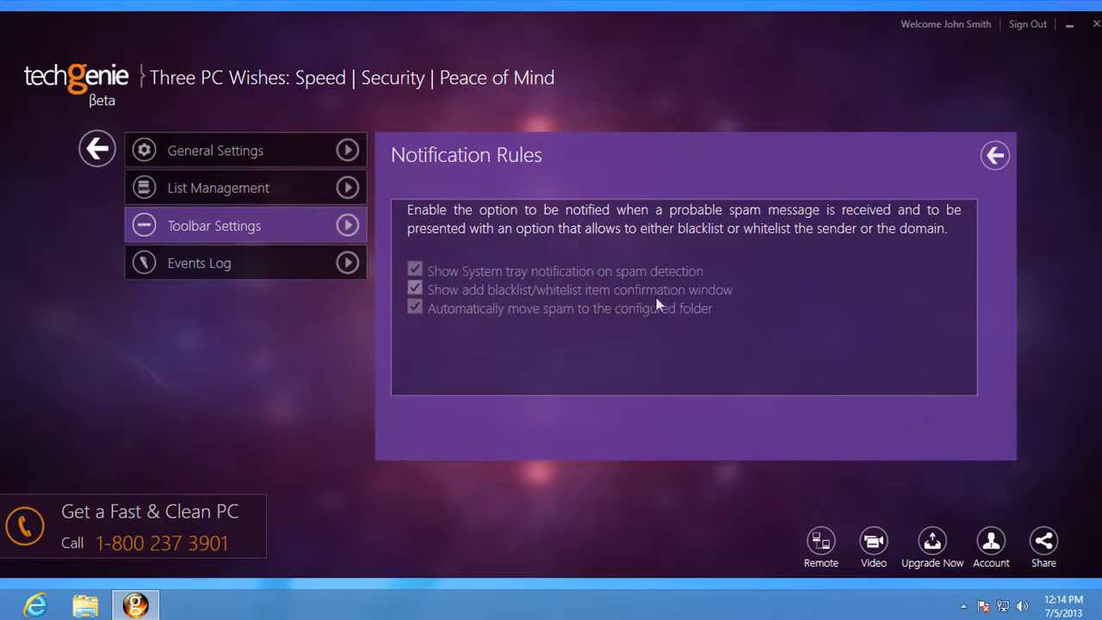
mouse_move(734, 304)
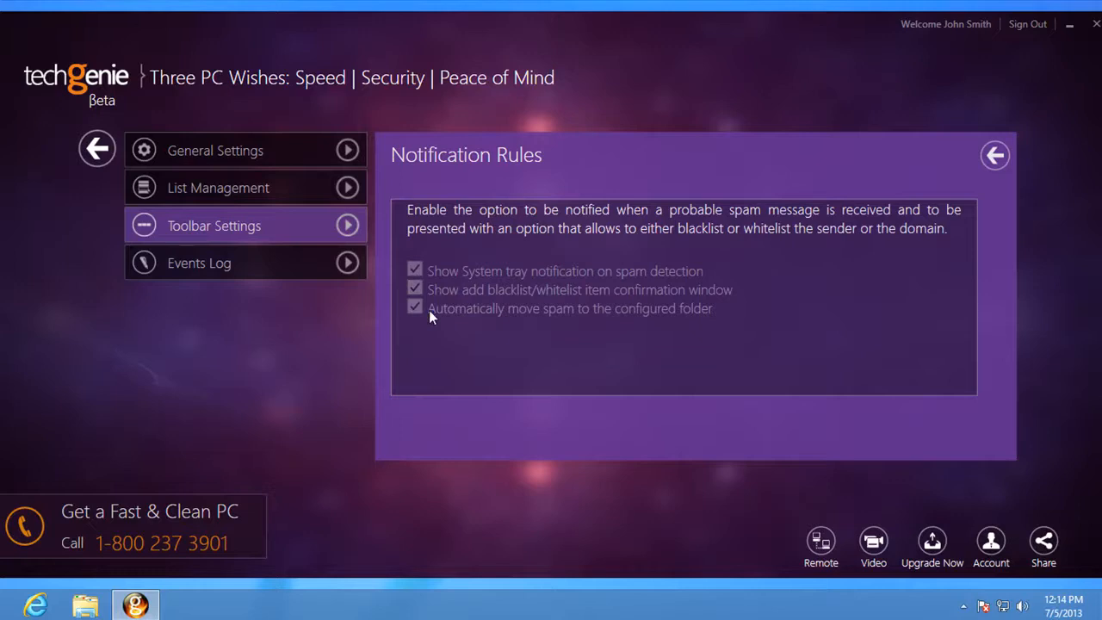
mouse_move(648, 323)
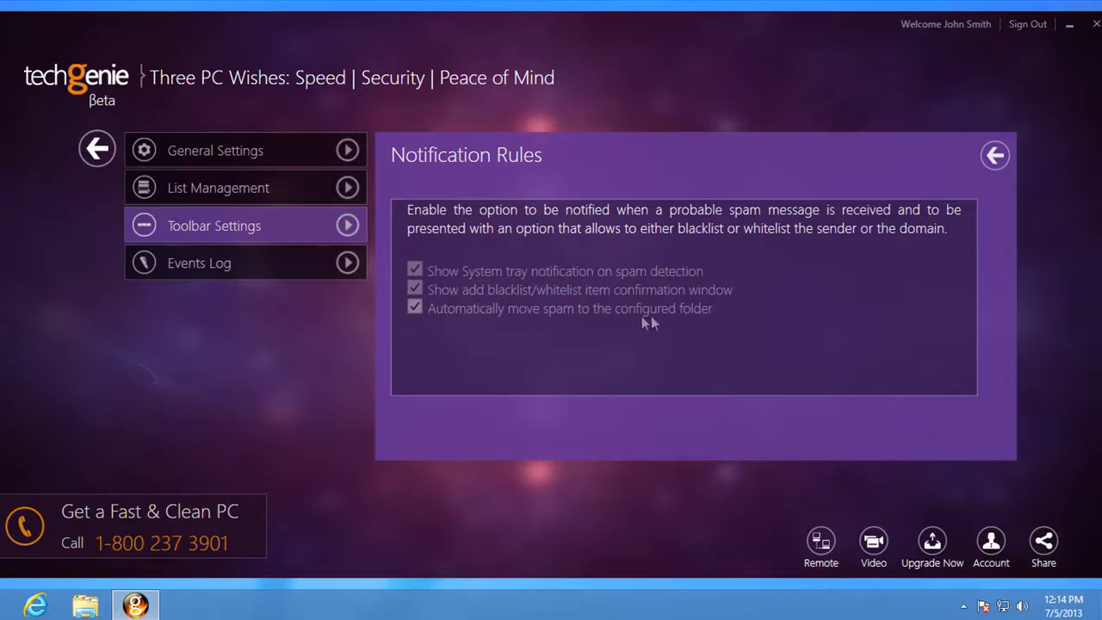
mouse_move(714, 320)
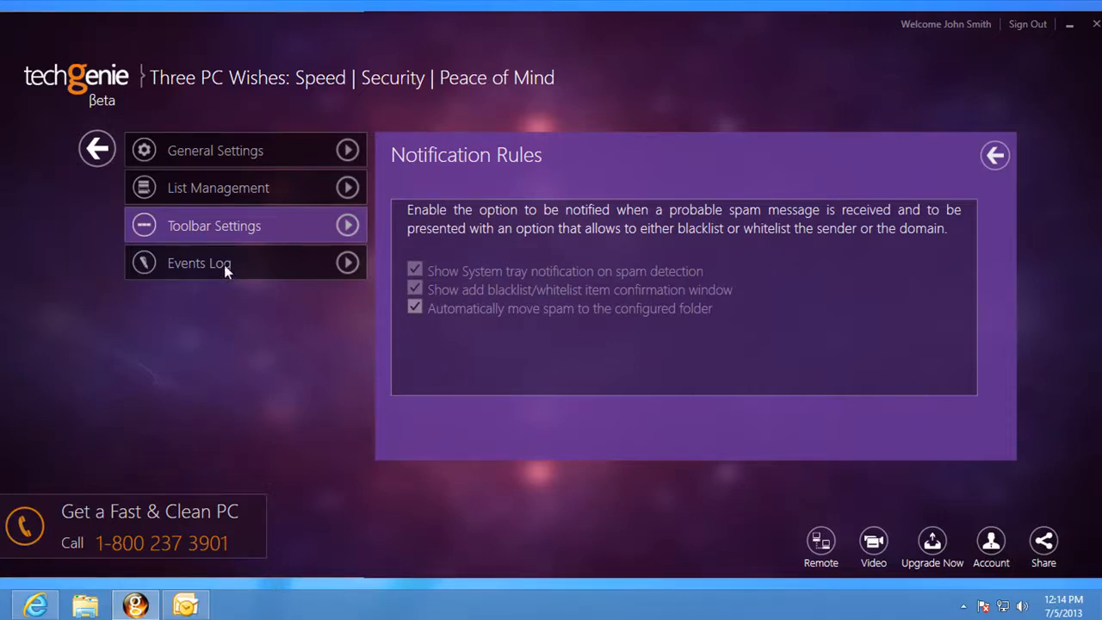
left_click(199, 263)
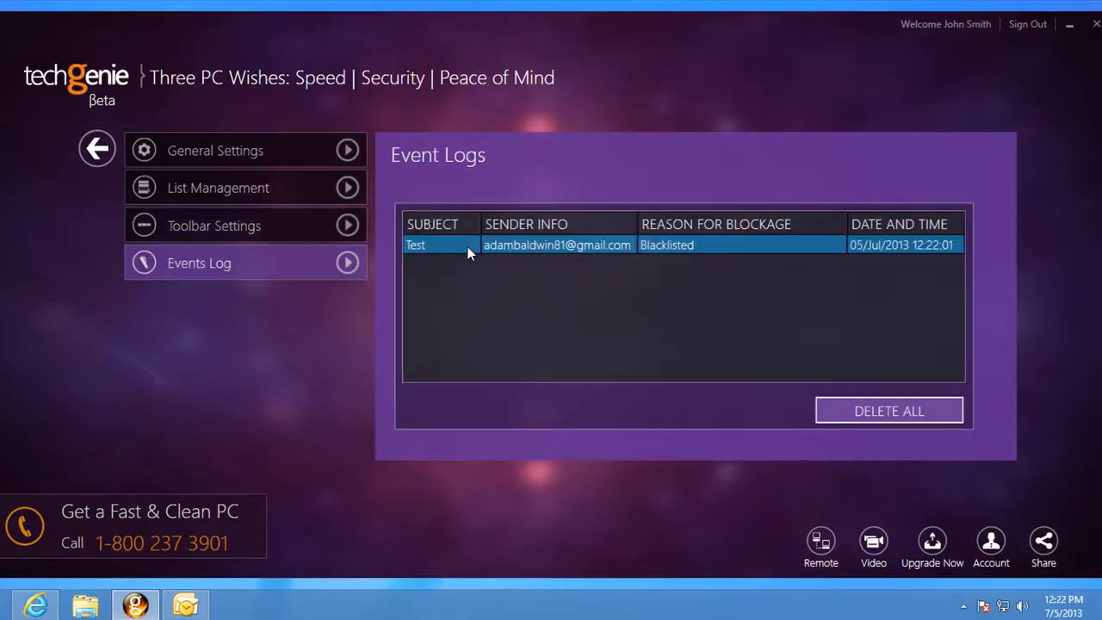